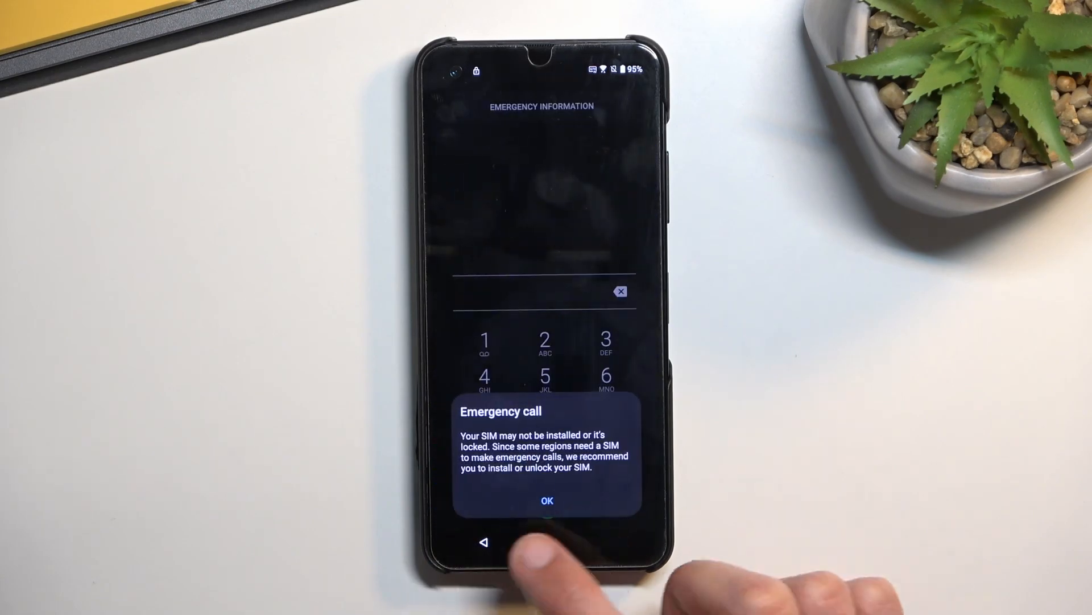
Dismiss the Emergency call dialog and open Readability from the welcome screen.
{"action": "left_click", "coordinate": [547, 501]}
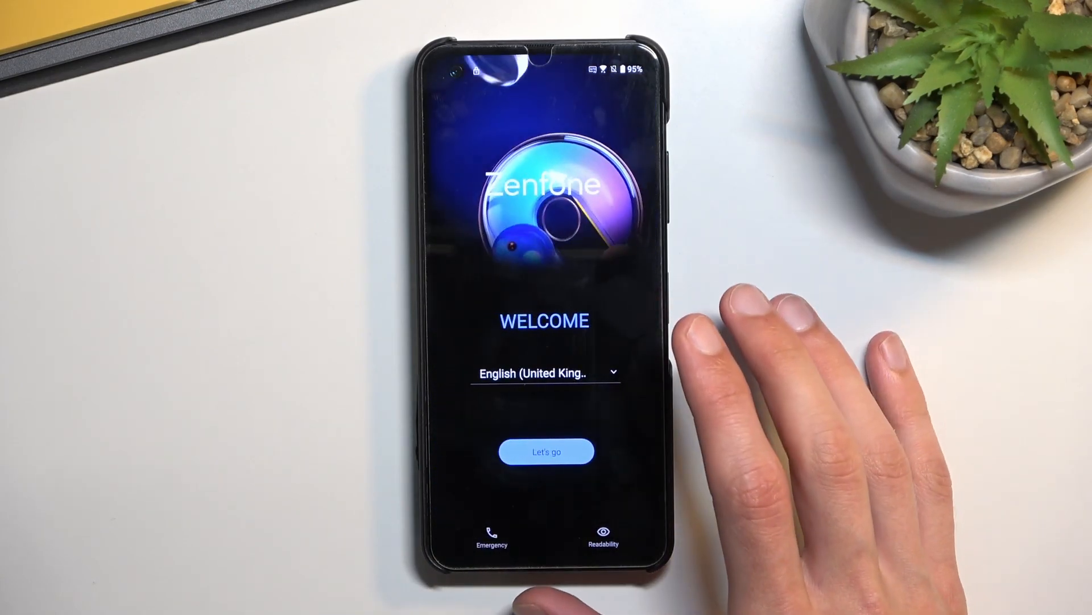
{"action": "left_click", "coordinate": [546, 451]}
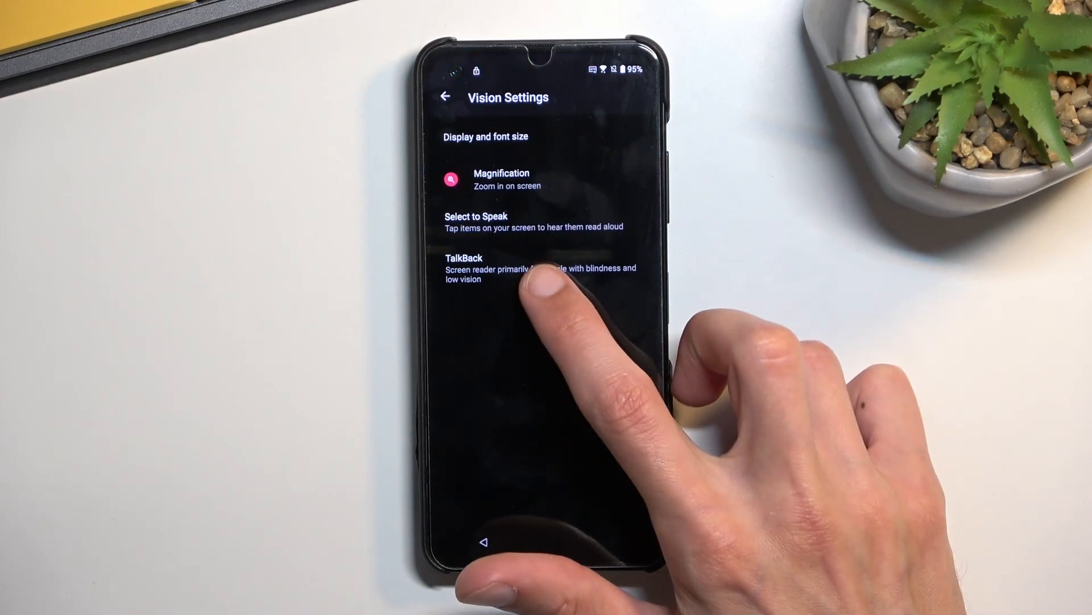
Open TalkBack from Vision Settings and switch on Use TalkBack.
{"action": "left_click", "coordinate": [488, 268]}
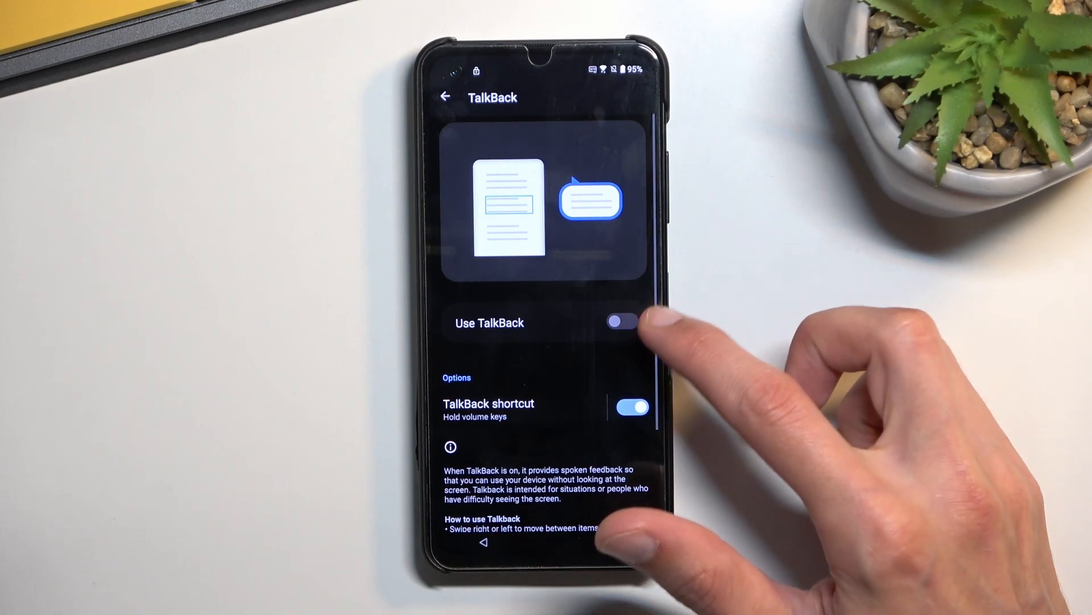
{"action": "left_click", "coordinate": [629, 322]}
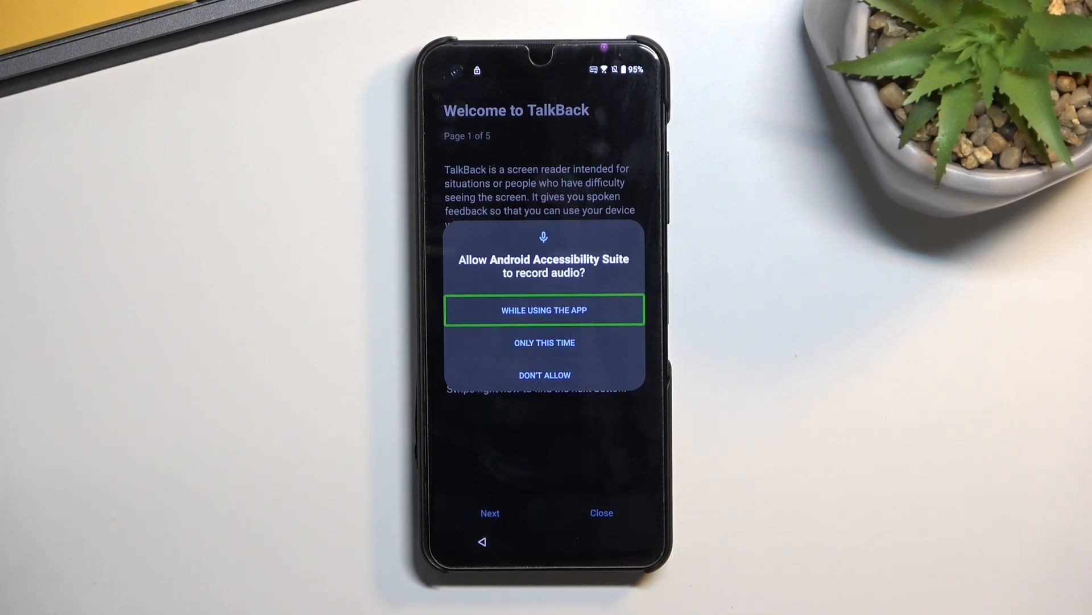
Allow audio recording while using the app and confirm Use voice commands for TalkBack.
{"action": "left_click", "coordinate": [545, 310]}
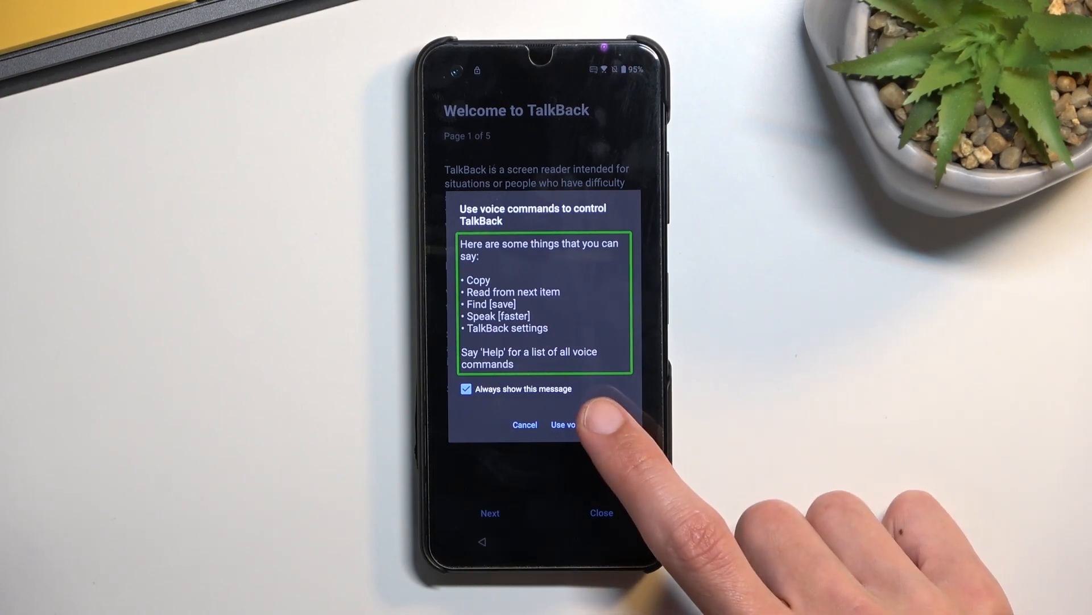
{"action": "left_click", "coordinate": [588, 425]}
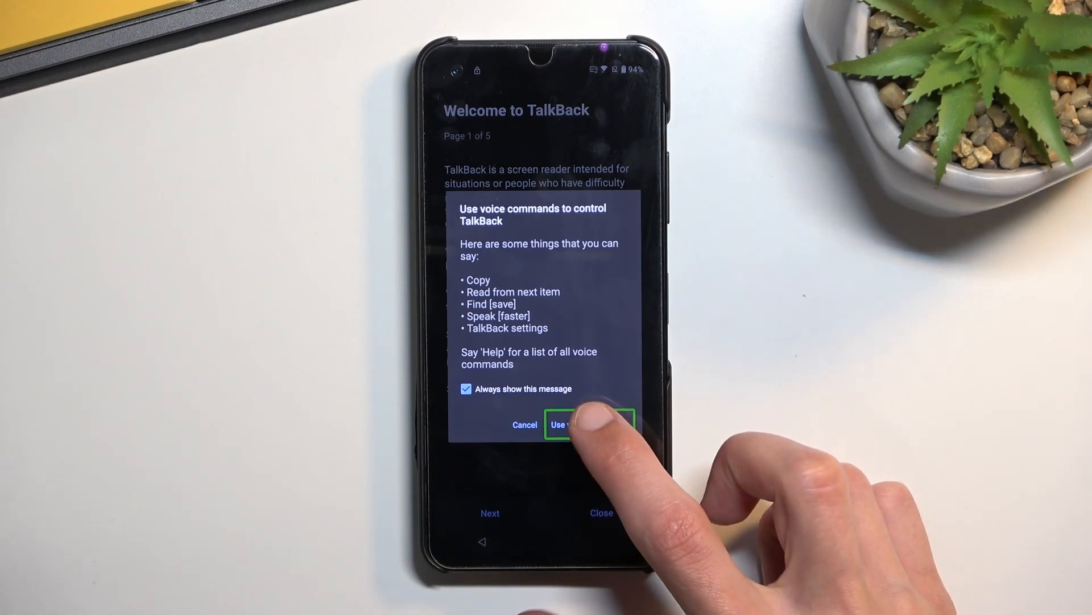
{"action": "left_click", "coordinate": [572, 424]}
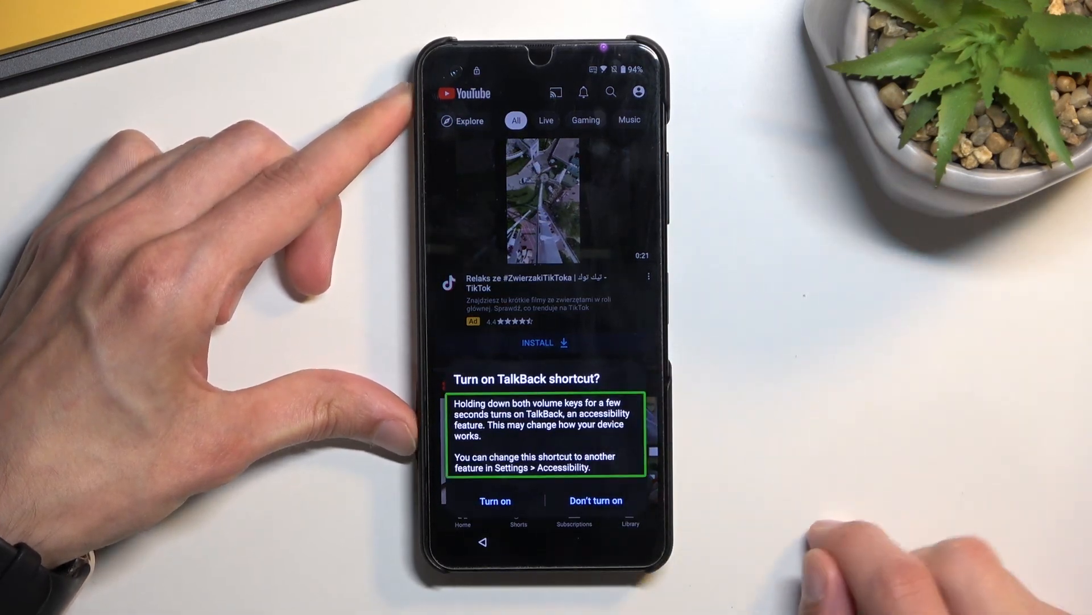
Turn on the TalkBack volume-key shortcut from the prompt over YouTube.
{"action": "left_click", "coordinate": [495, 501]}
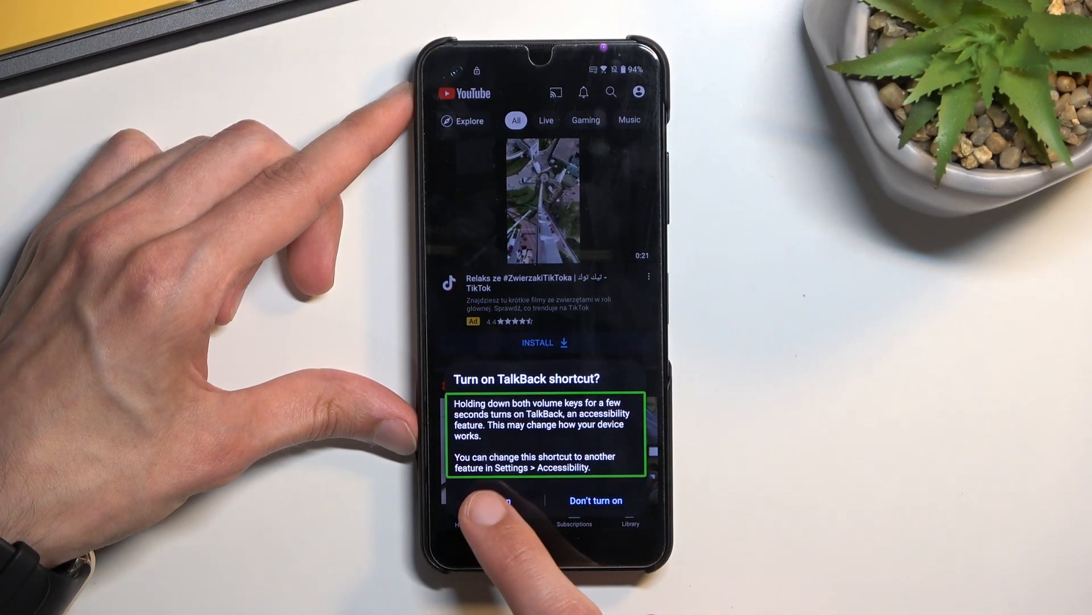
{"action": "left_click", "coordinate": [595, 500]}
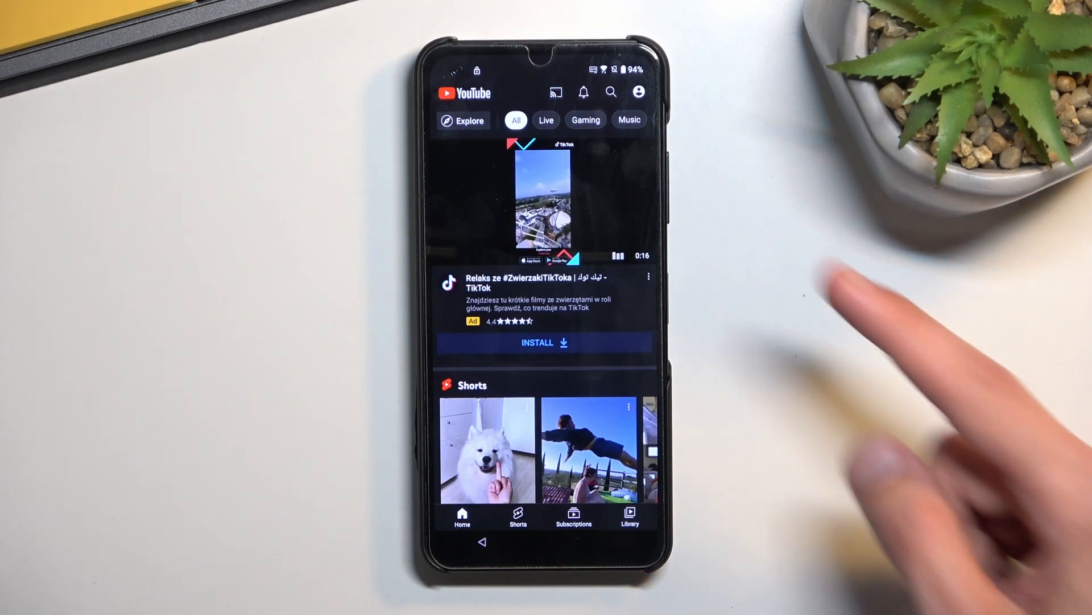
From the YouTube account menu, reach Settings and open Google Privacy Policy in the browser.
{"action": "left_click", "coordinate": [637, 91]}
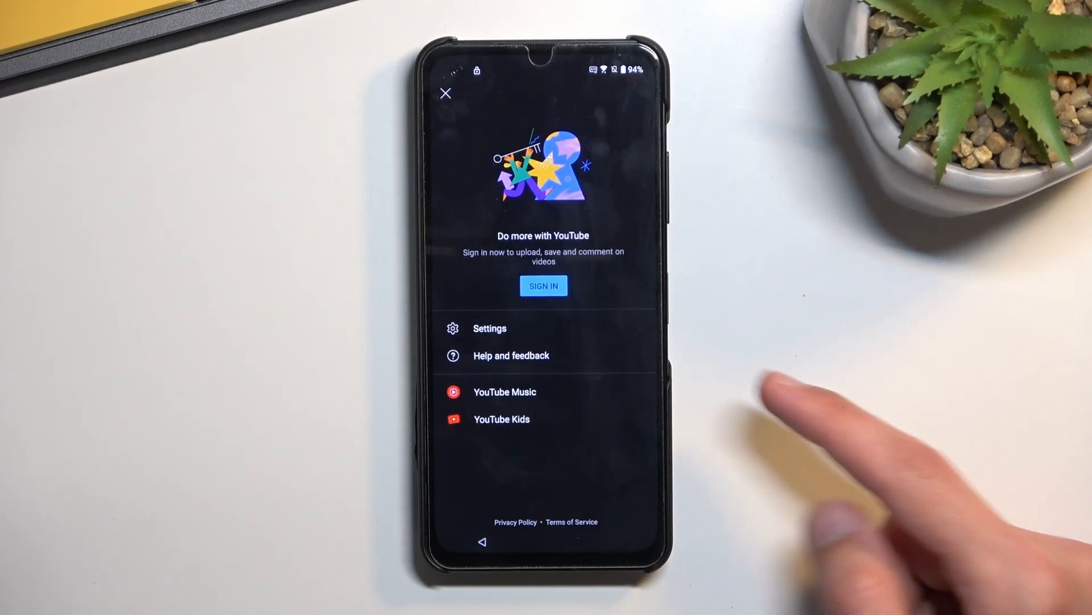
{"action": "left_click", "coordinate": [490, 328]}
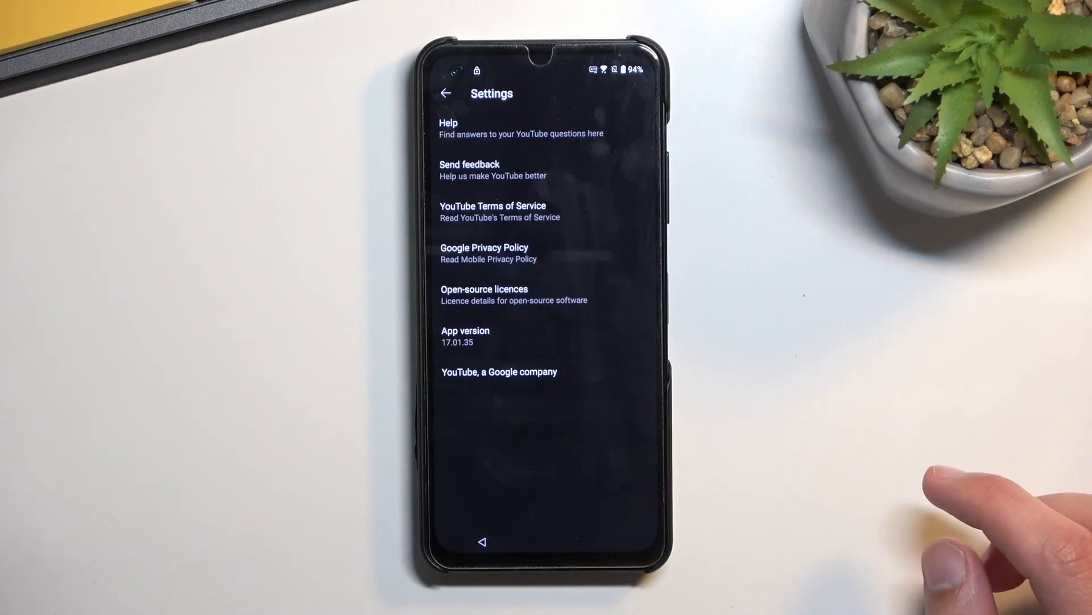
{"action": "mouse_move", "coordinate": [696, 348]}
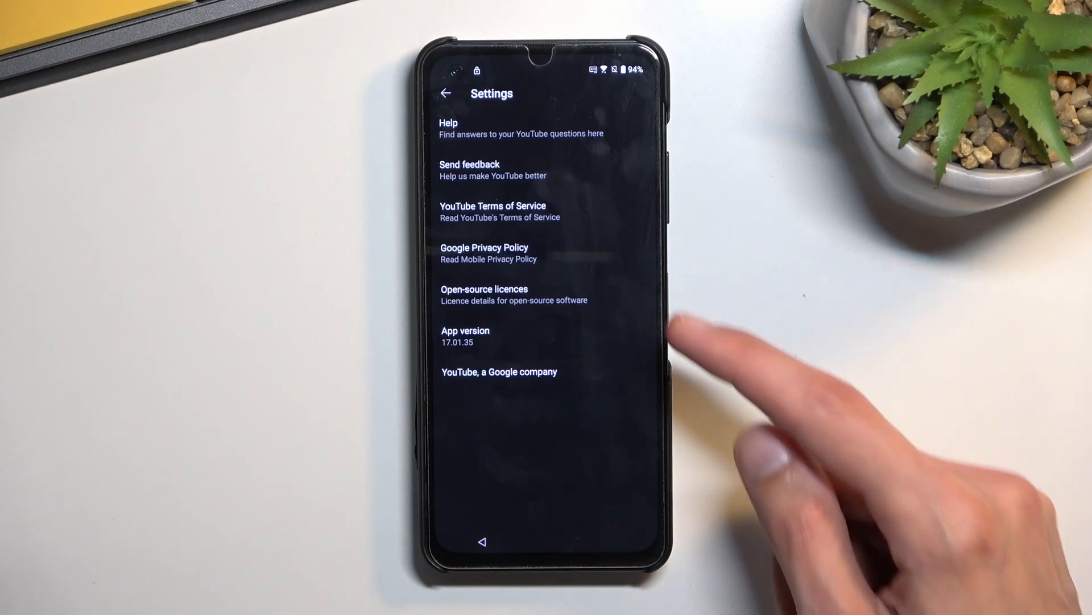
{"action": "left_click", "coordinate": [489, 253]}
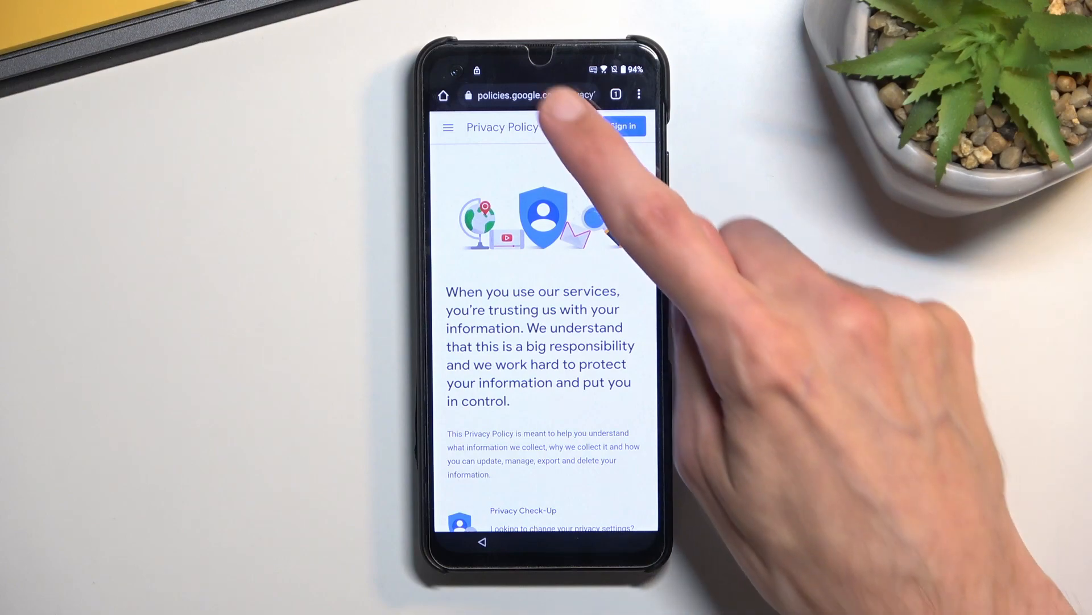
Load hardreset.info/bypass in Chrome and accept the site's consent request.
{"action": "left_click", "coordinate": [530, 95]}
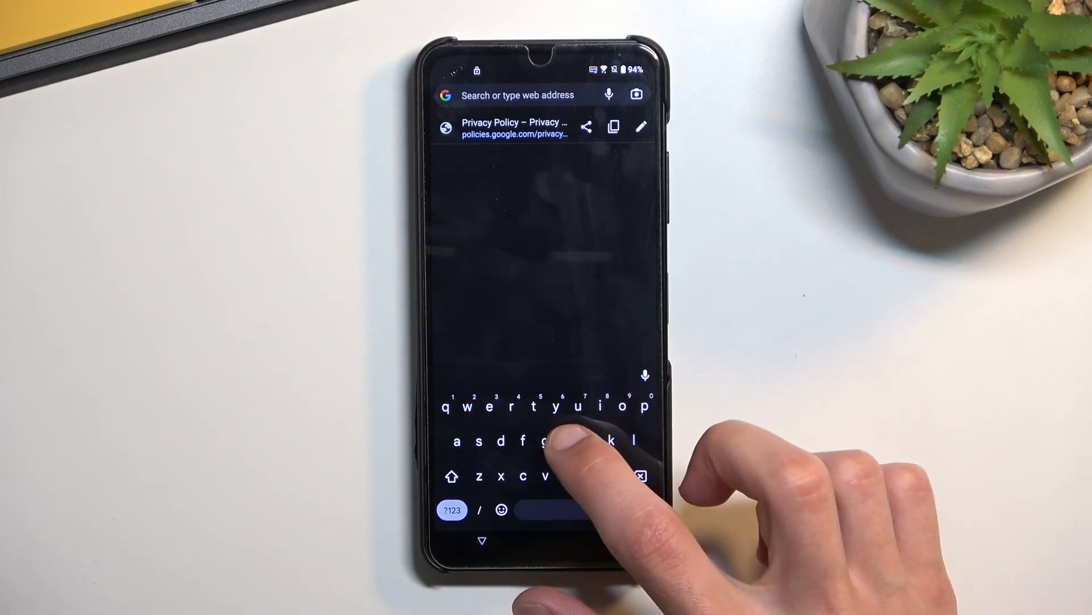
{"action": "type", "text": "hardreset.info/bypass/"}
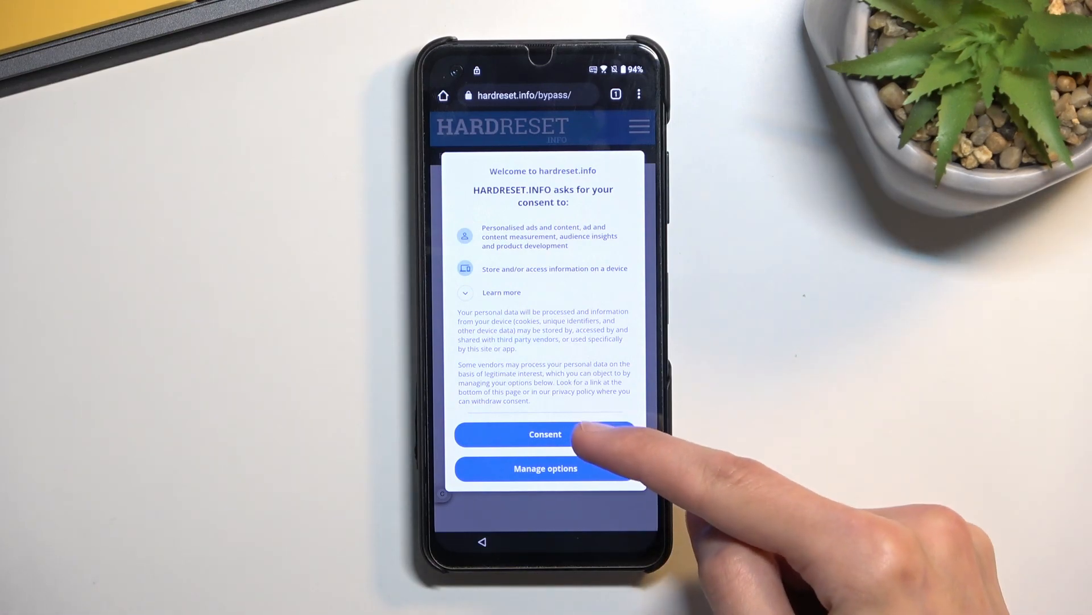
{"action": "left_click", "coordinate": [545, 434]}
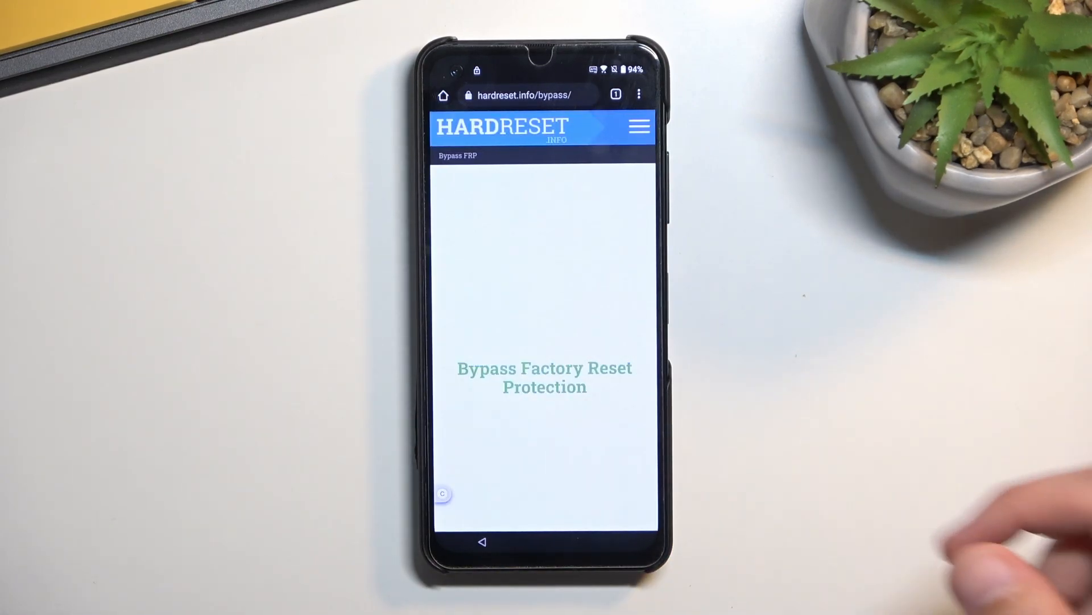
Launch the phone's Settings app from the Setting App icon on the bypass page.
{"action": "scroll", "scroll_direction": "down", "scroll_amount": 3}
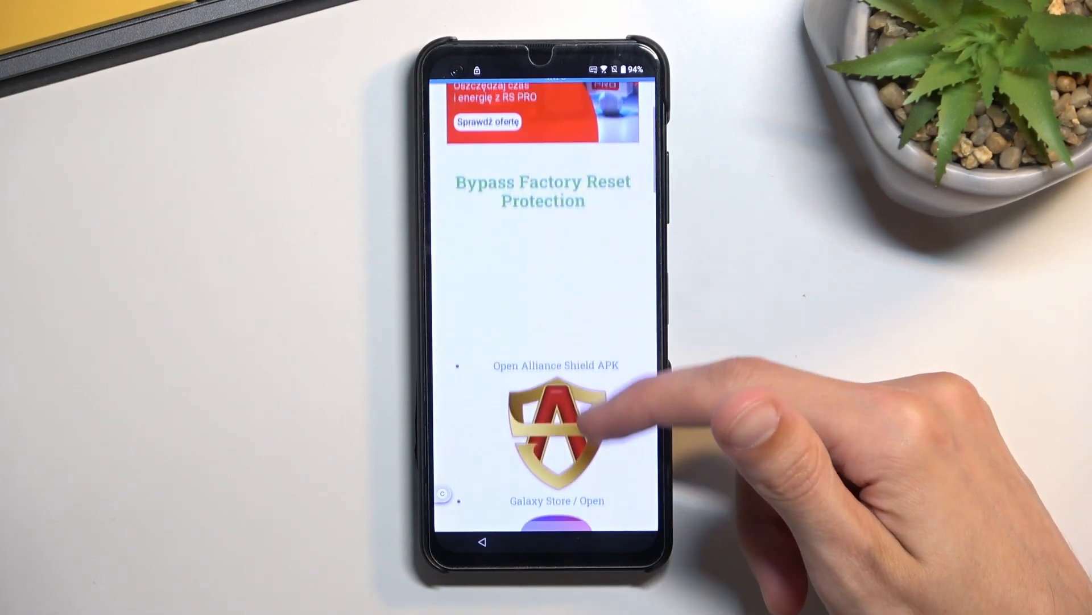
{"action": "scroll", "scroll_direction": "down", "scroll_amount": 3}
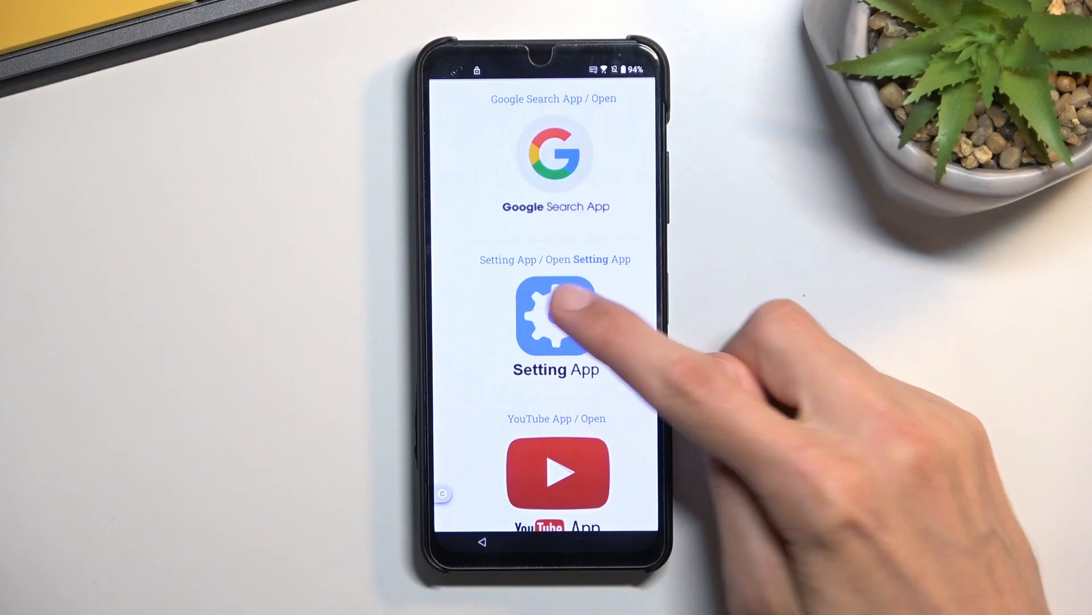
{"action": "left_click", "coordinate": [555, 320]}
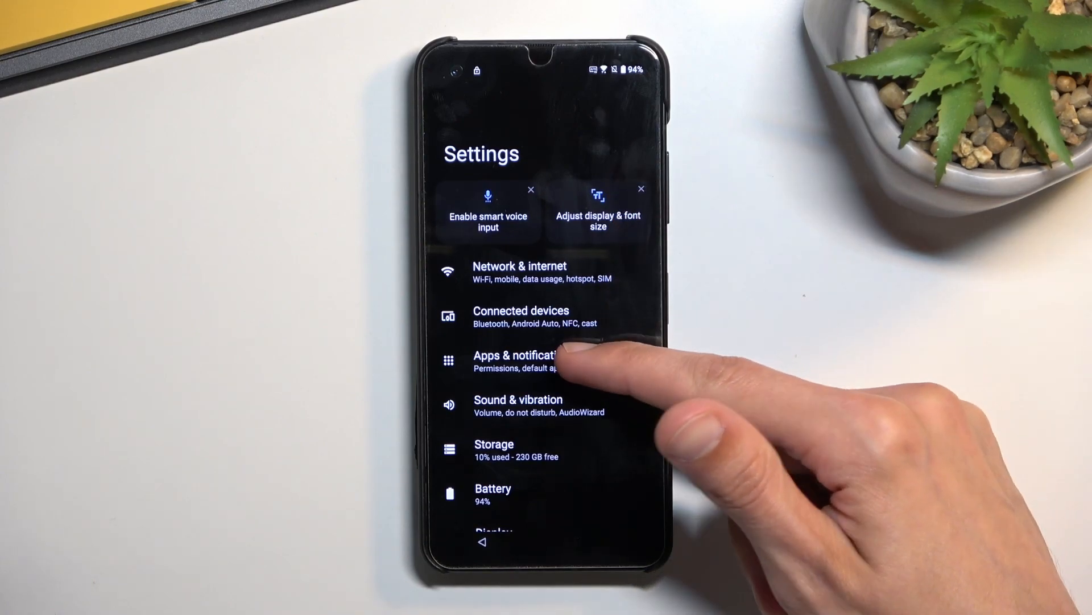
Show the full list of installed apps including system apps.
{"action": "left_click", "coordinate": [519, 355]}
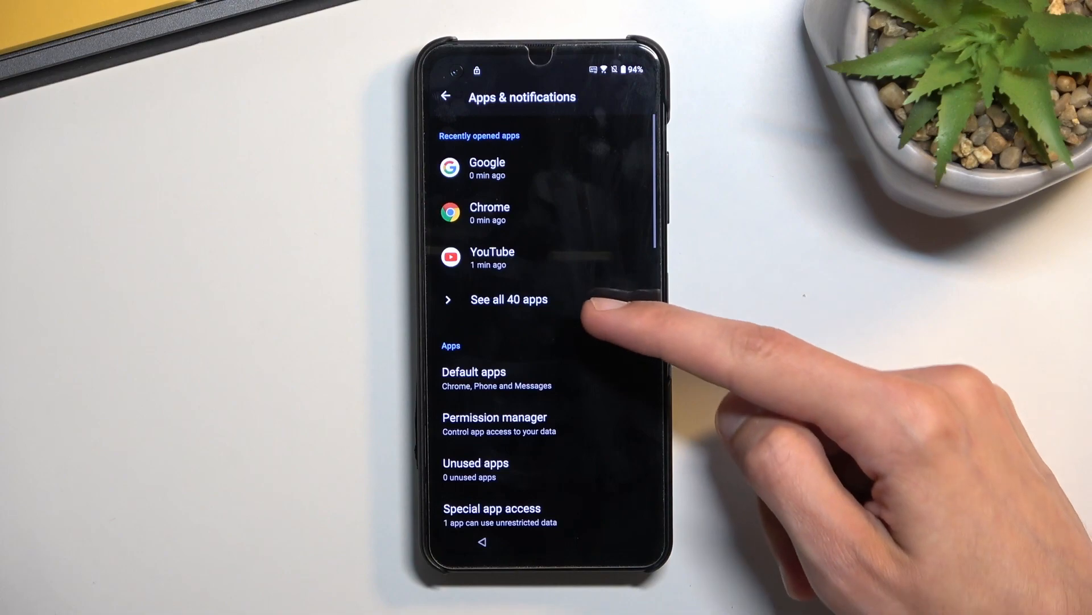
{"action": "left_click", "coordinate": [509, 299]}
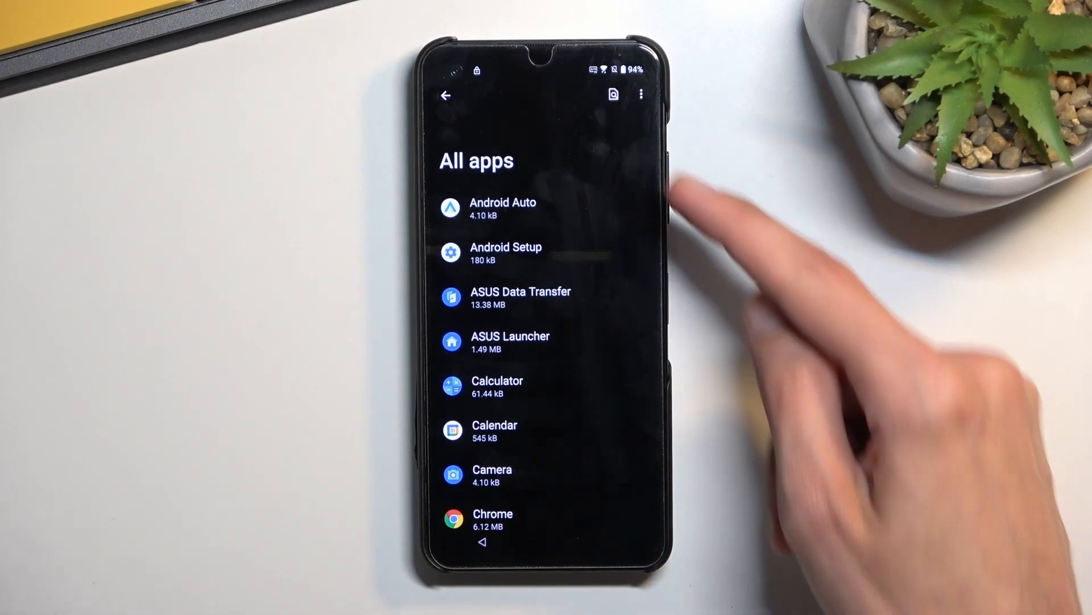
{"action": "left_click", "coordinate": [641, 94]}
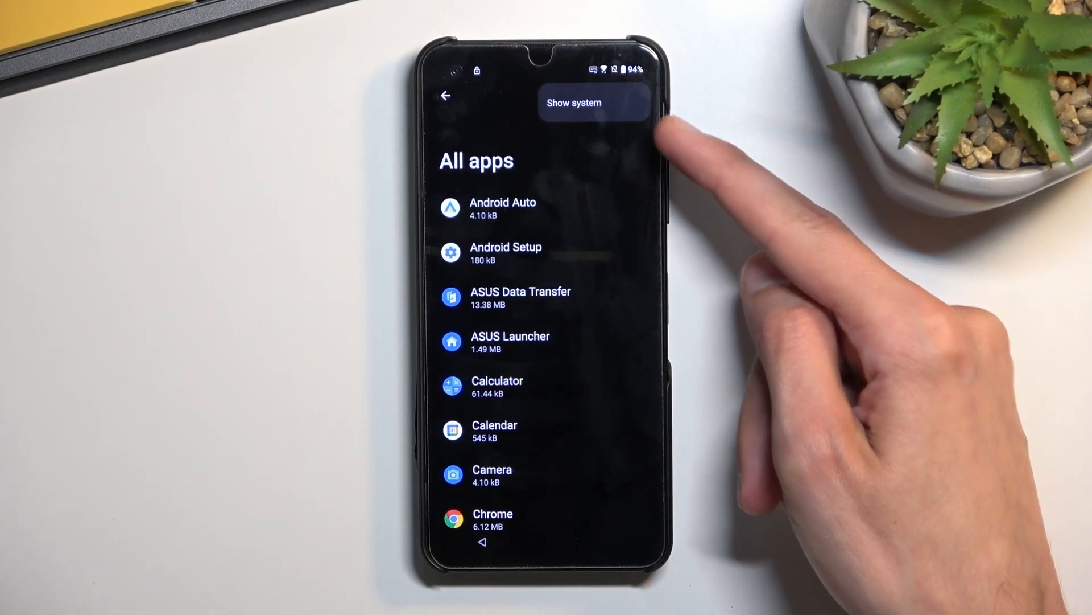
{"action": "left_click", "coordinate": [573, 102]}
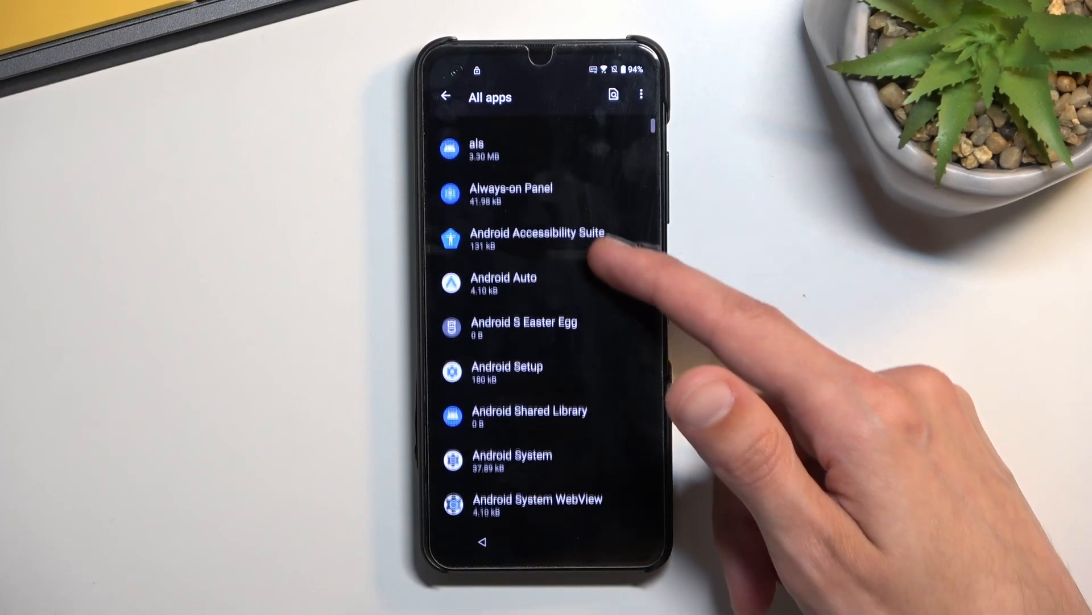
Force stop the Android Setup app from its app info page and confirm.
{"action": "scroll", "scroll_direction": "down", "scroll_amount": 3}
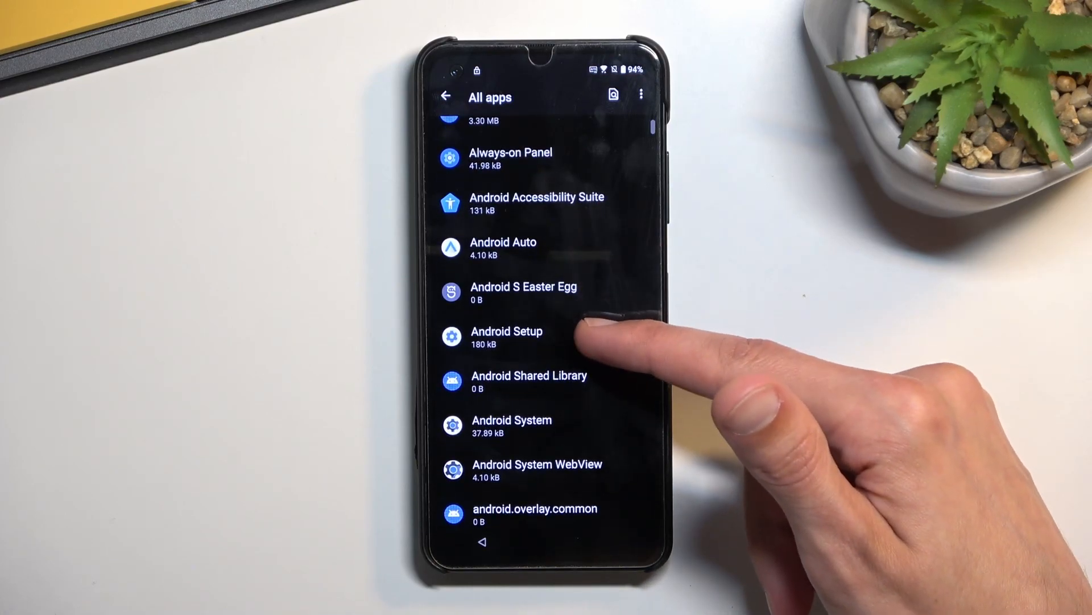
{"action": "left_click", "coordinate": [507, 336]}
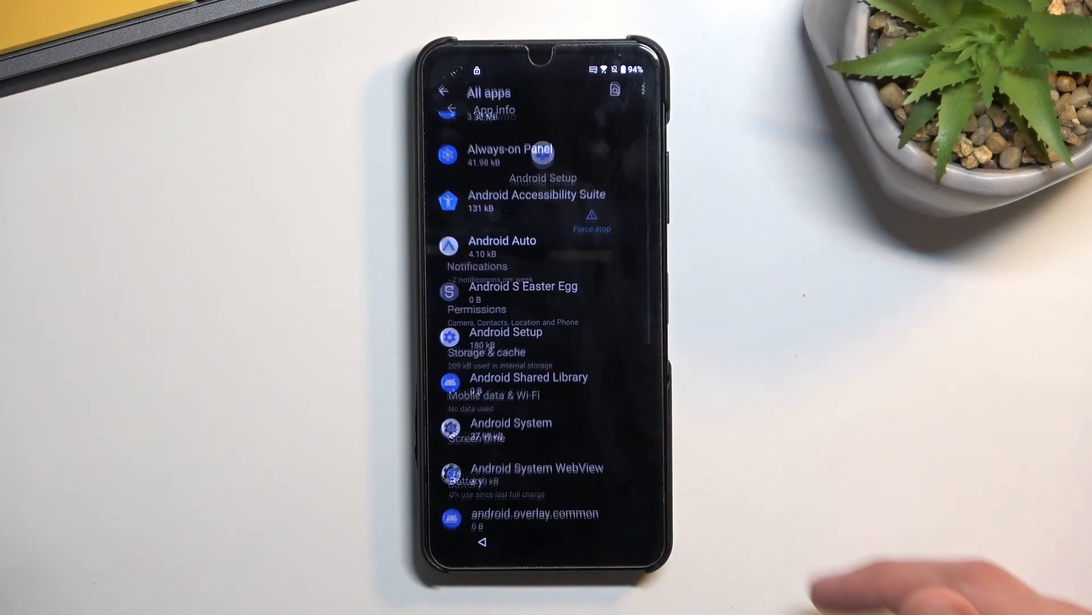
{"action": "left_click", "coordinate": [505, 332]}
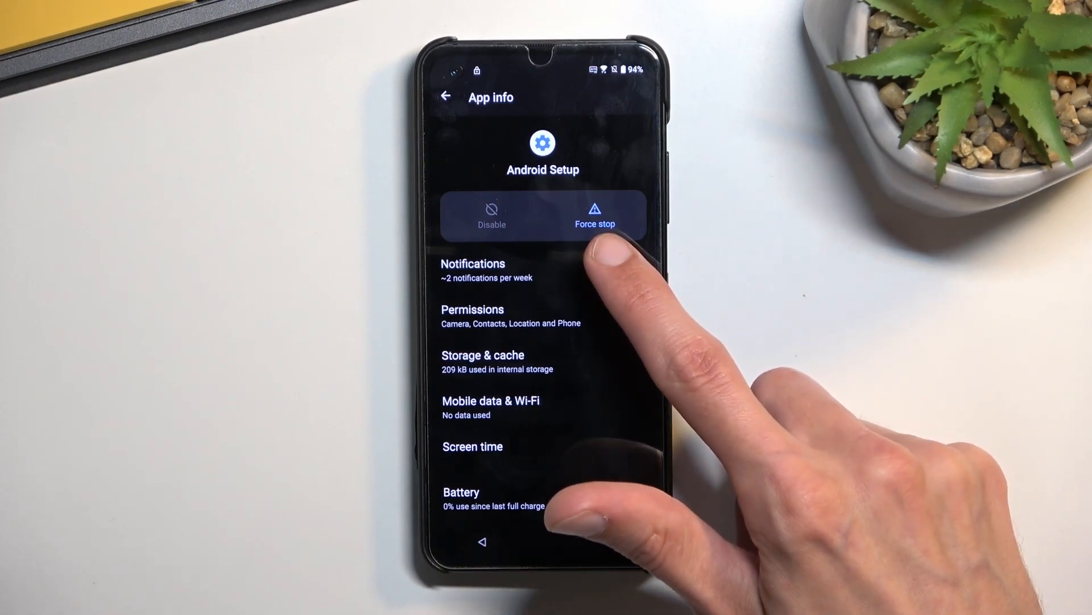
{"action": "left_click", "coordinate": [595, 213]}
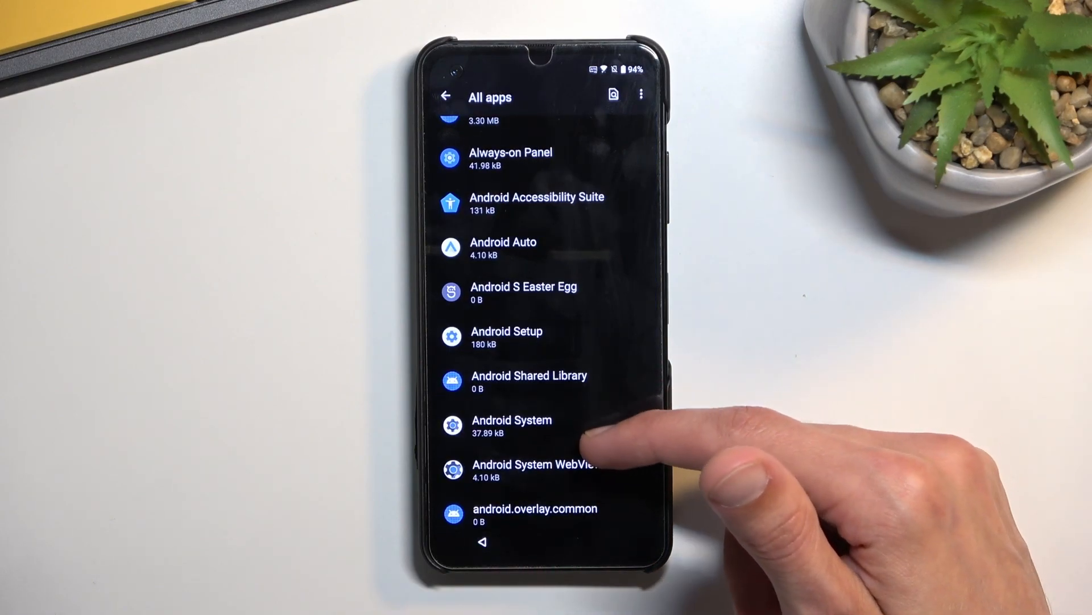
Find Google Play services in All apps and disable it, confirming Disable app.
{"action": "scroll", "scroll_direction": "down", "scroll_amount": 3}
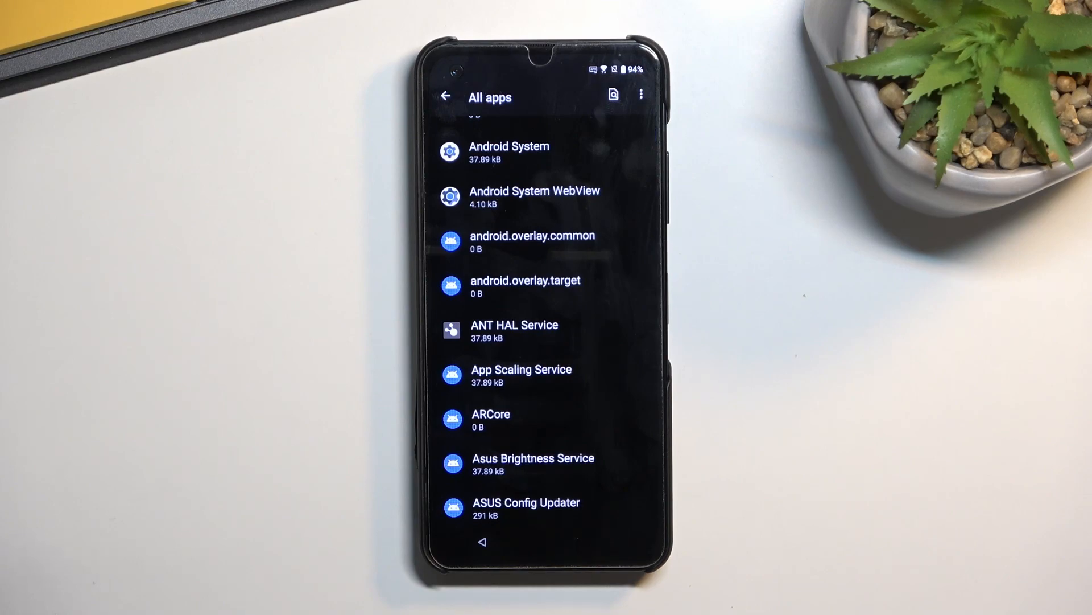
{"action": "scroll", "scroll_direction": "down", "scroll_amount": 3}
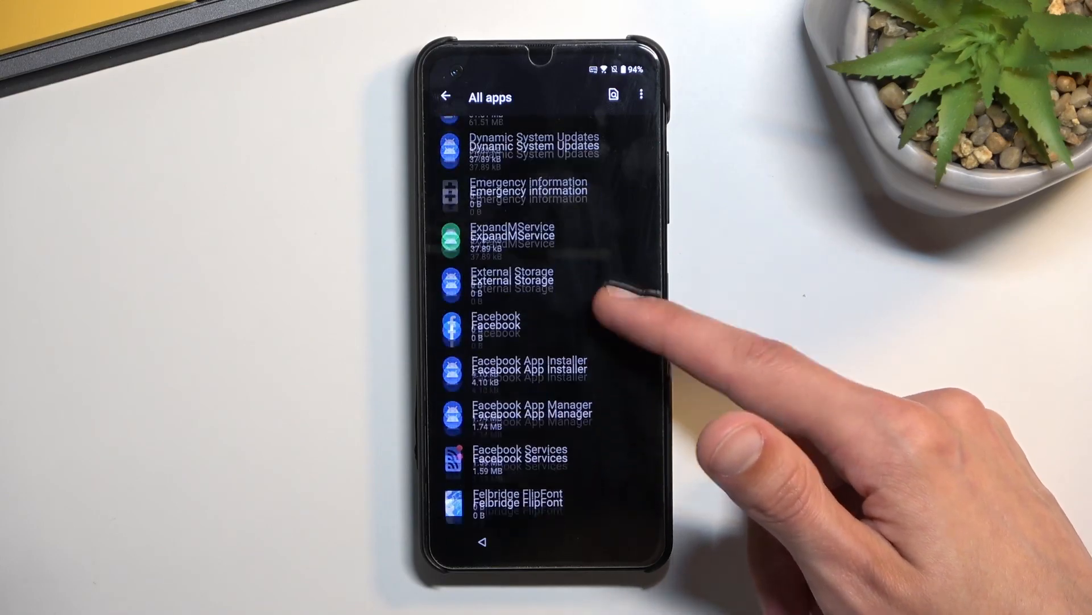
{"action": "scroll", "scroll_direction": "down", "scroll_amount": 3}
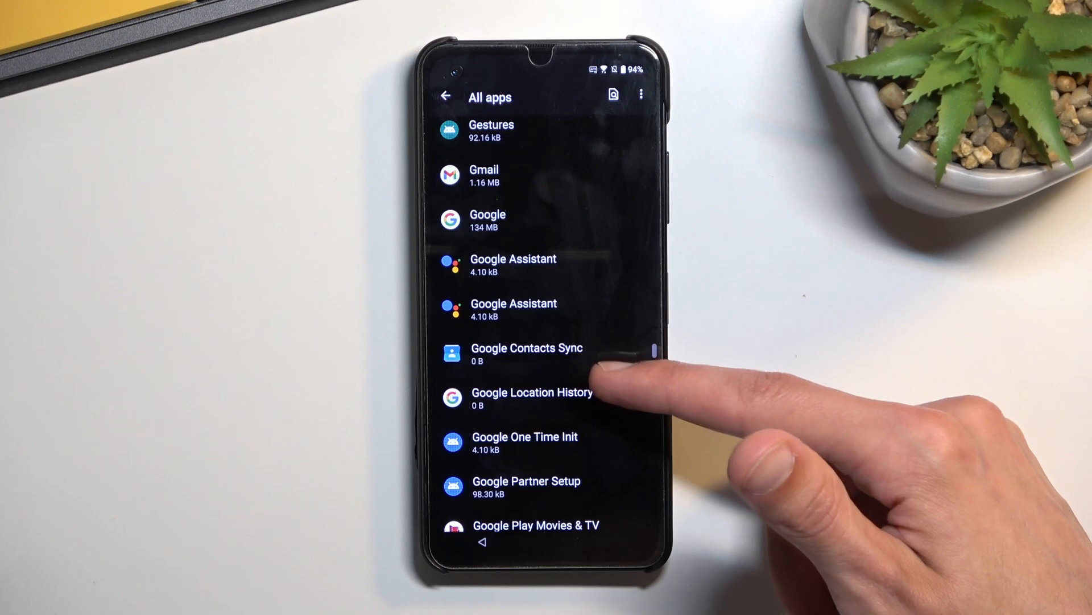
{"action": "scroll", "scroll_direction": "down", "scroll_amount": 3}
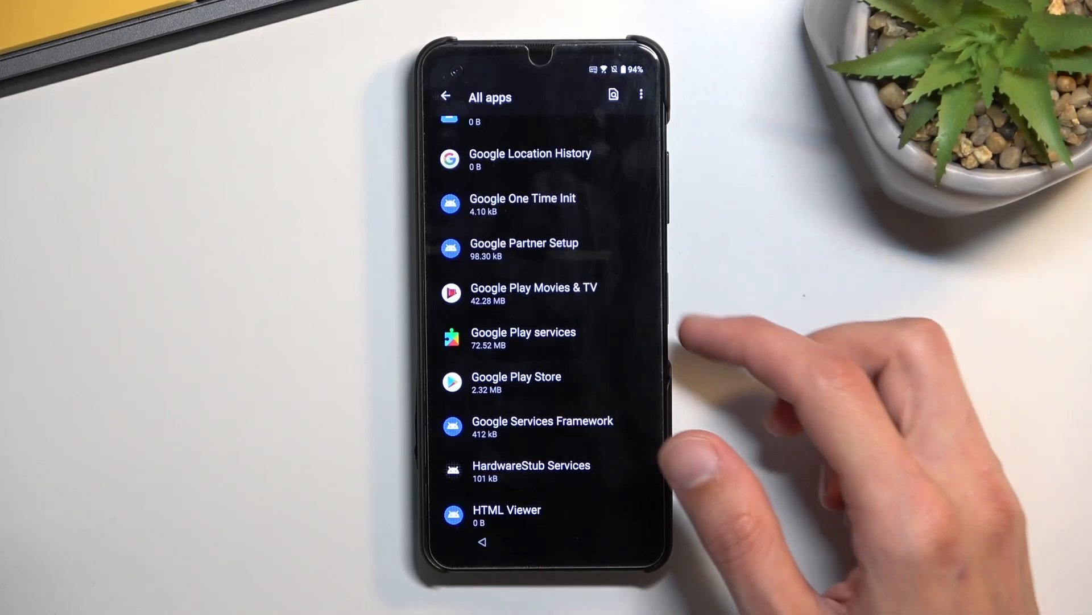
{"action": "left_click", "coordinate": [516, 382]}
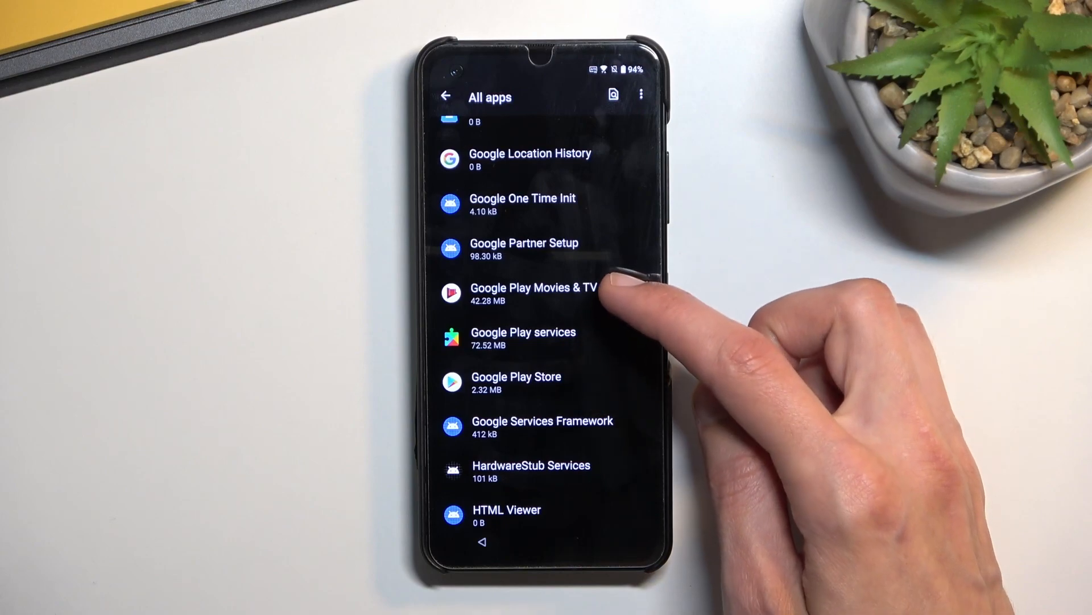
{"action": "left_click", "coordinate": [524, 338]}
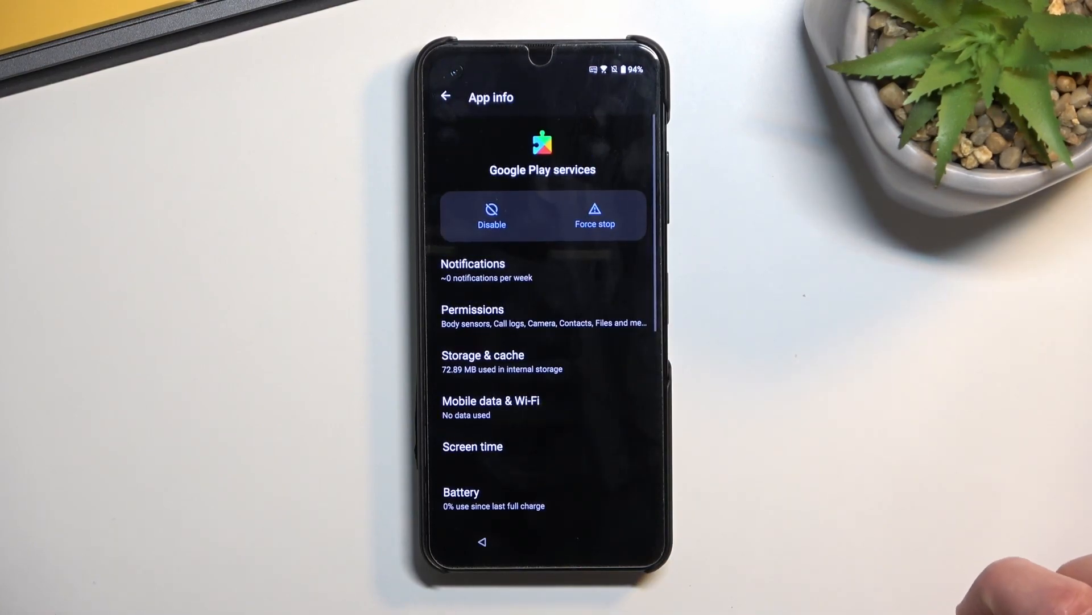
{"action": "left_click", "coordinate": [491, 214]}
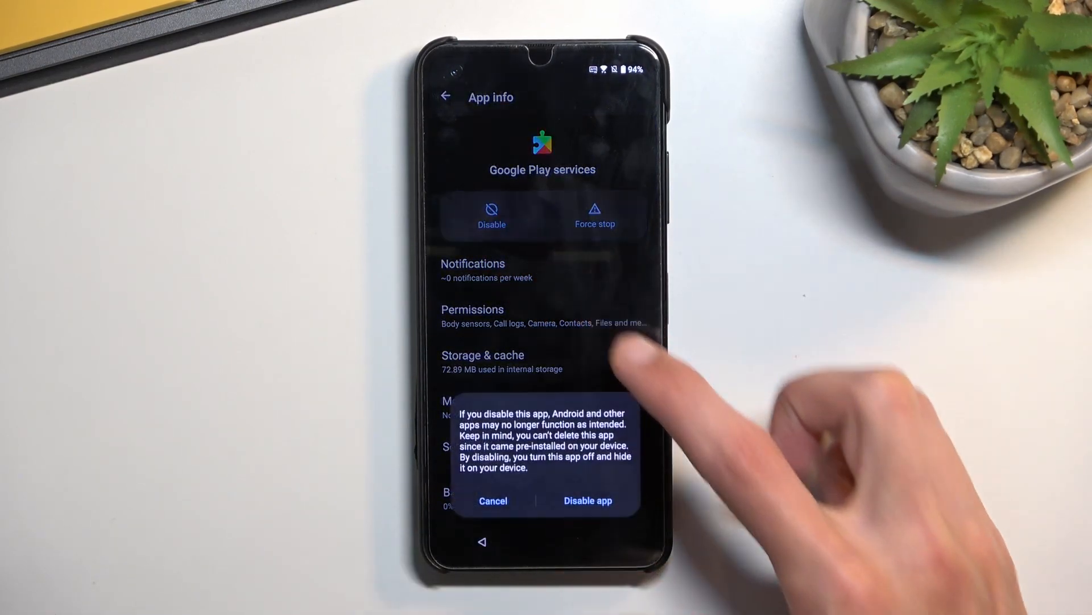
{"action": "left_click", "coordinate": [587, 501]}
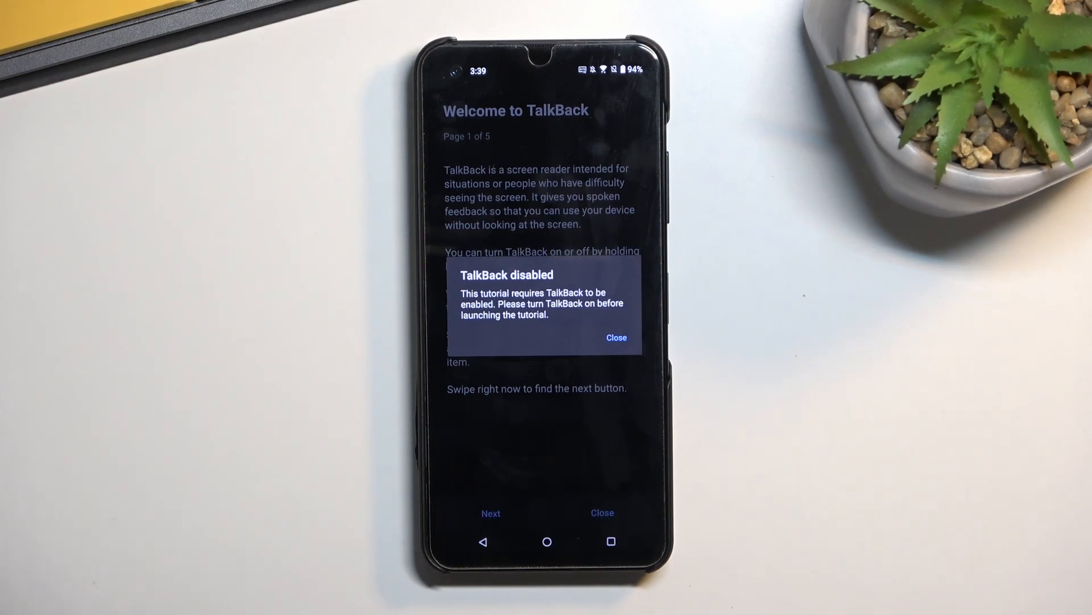
Close the TalkBack disabled notice and advance past the tutorial welcome page.
{"action": "left_click", "coordinate": [615, 337]}
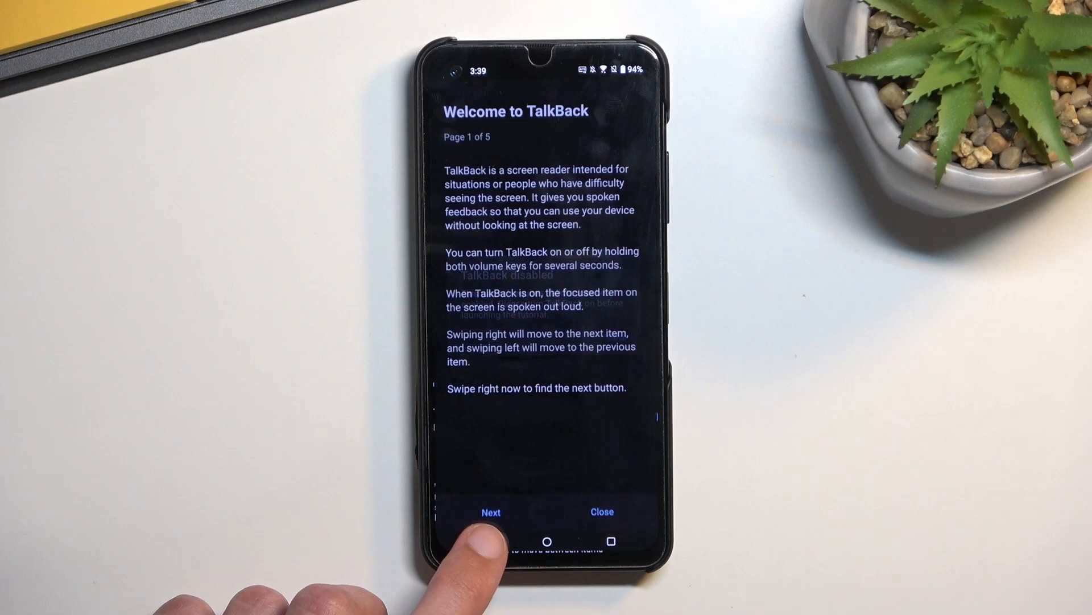
{"action": "left_click", "coordinate": [601, 511]}
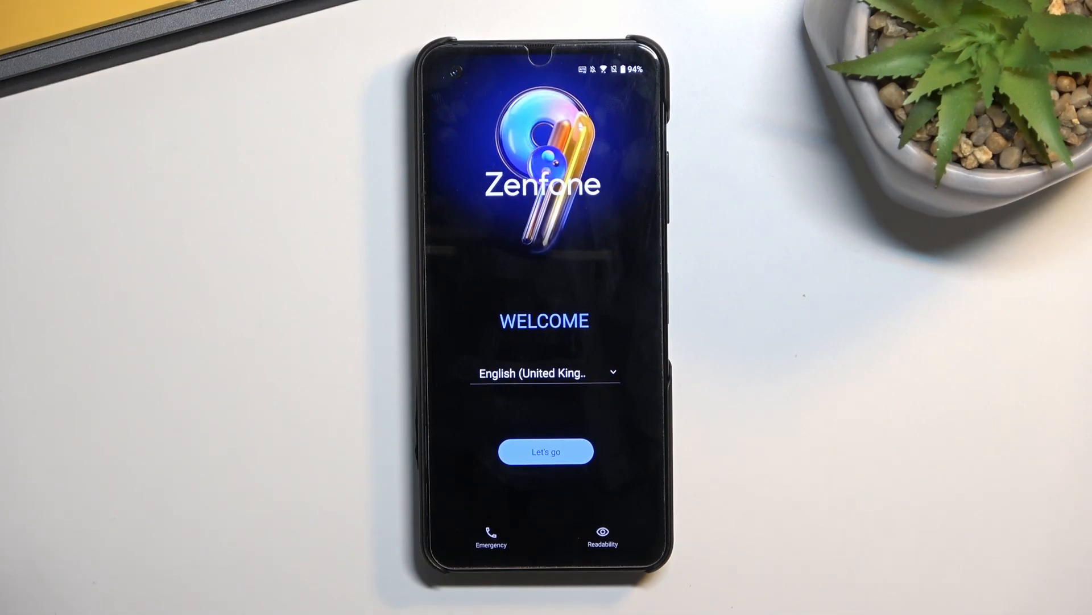
Start setup, continue past Wi-Fi, answer under 16 and skip device protection.
{"action": "left_click", "coordinate": [545, 451]}
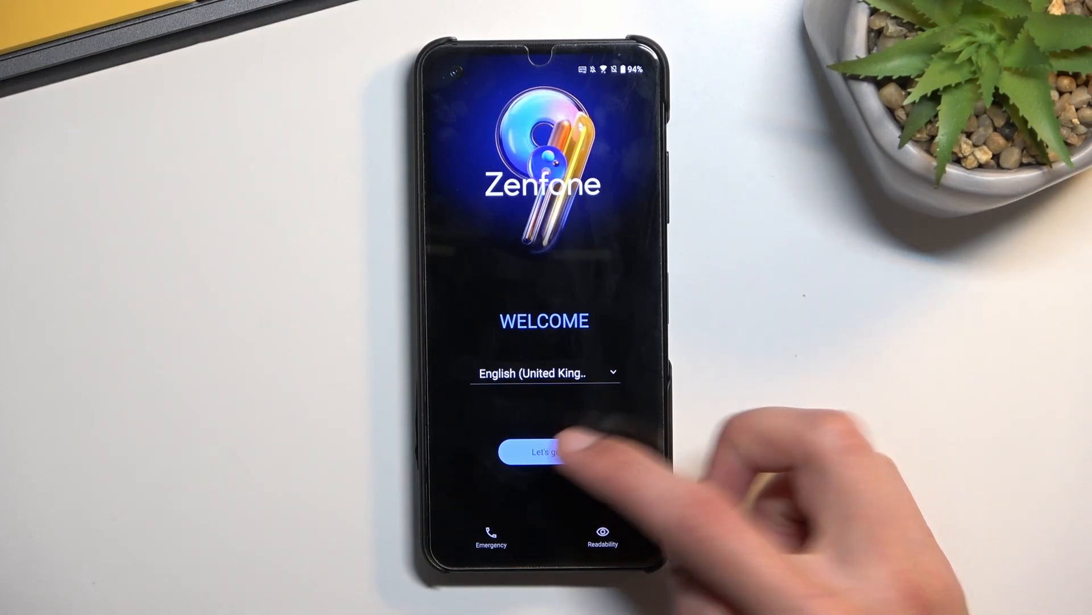
{"action": "left_click", "coordinate": [544, 452]}
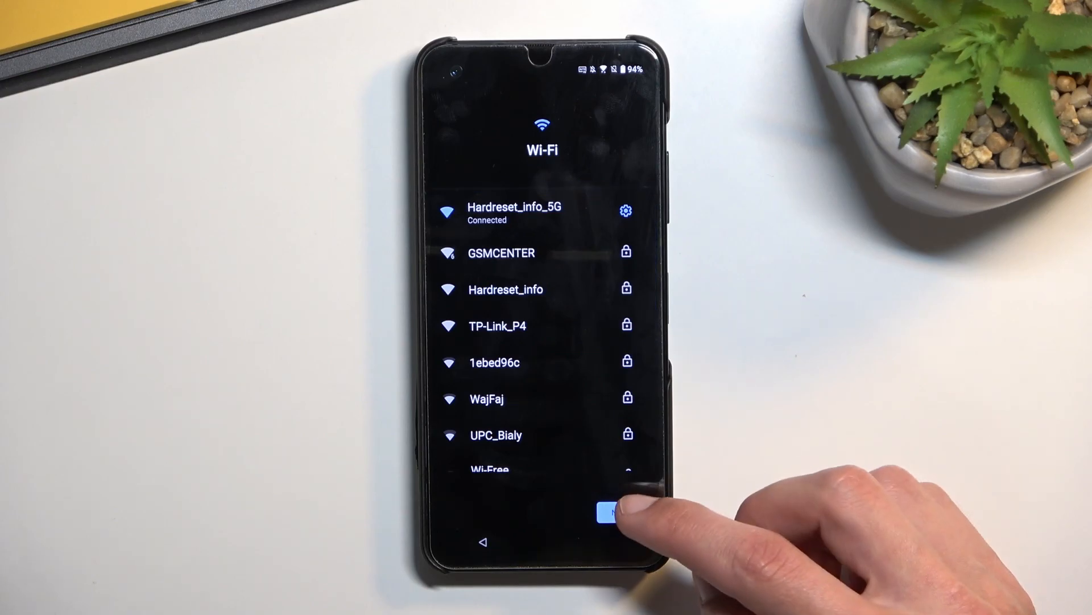
{"action": "left_click", "coordinate": [612, 512]}
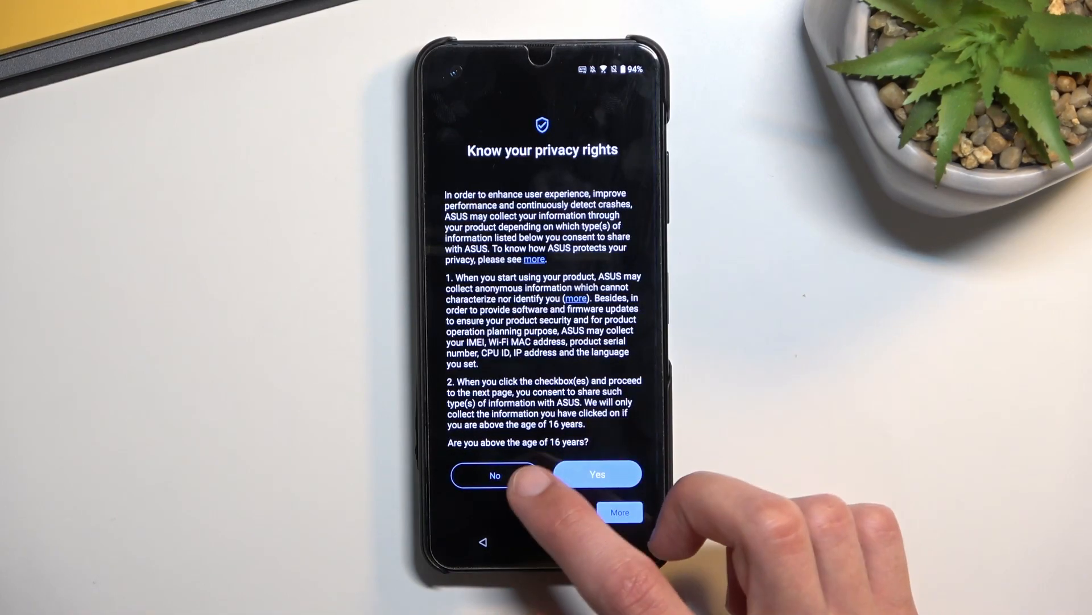
{"action": "left_click", "coordinate": [495, 476]}
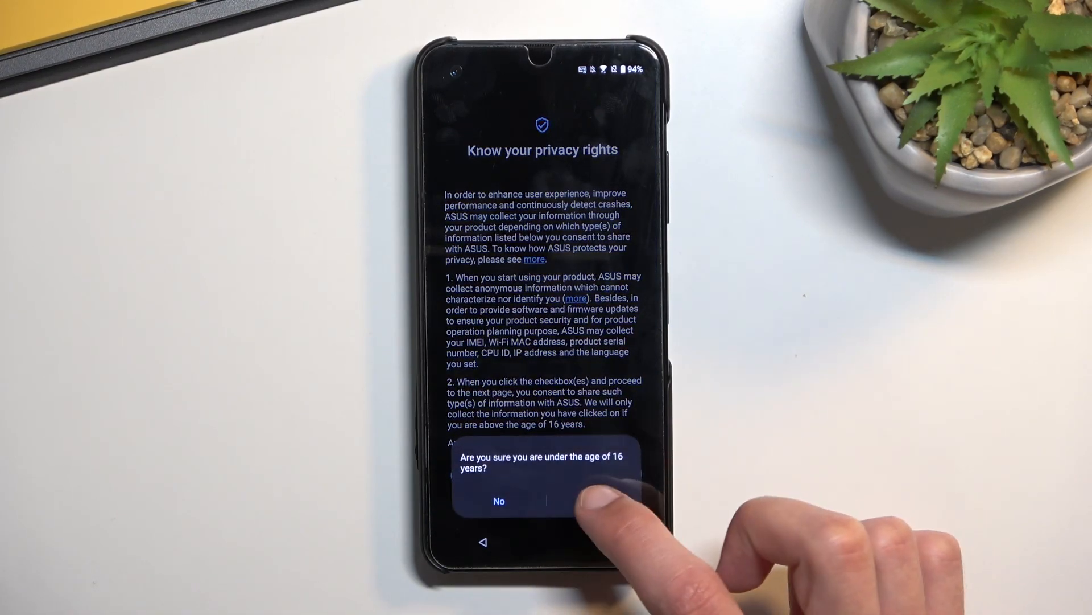
{"action": "left_click", "coordinate": [498, 500]}
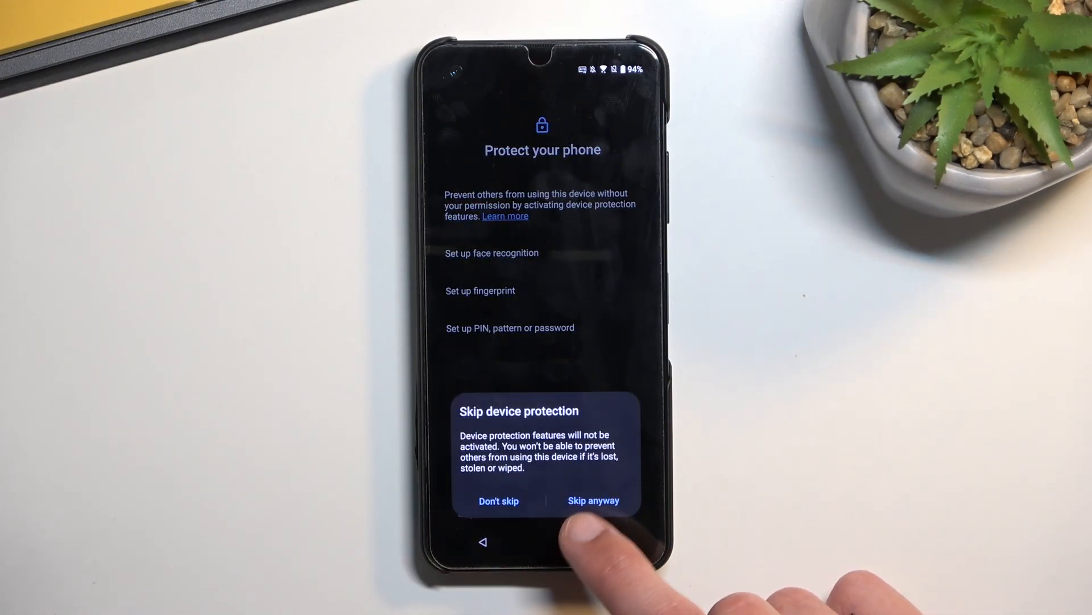
{"action": "left_click", "coordinate": [593, 500]}
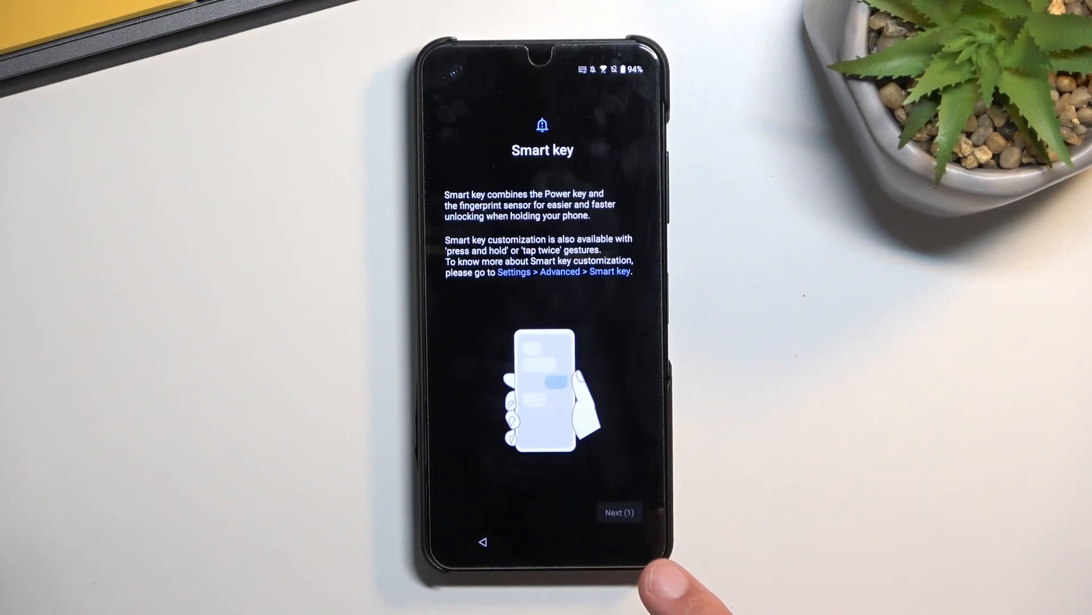
Pass the Smart key intro, choose ASUS volume mode, skip registration and keep the dark theme.
{"action": "left_click", "coordinate": [619, 512]}
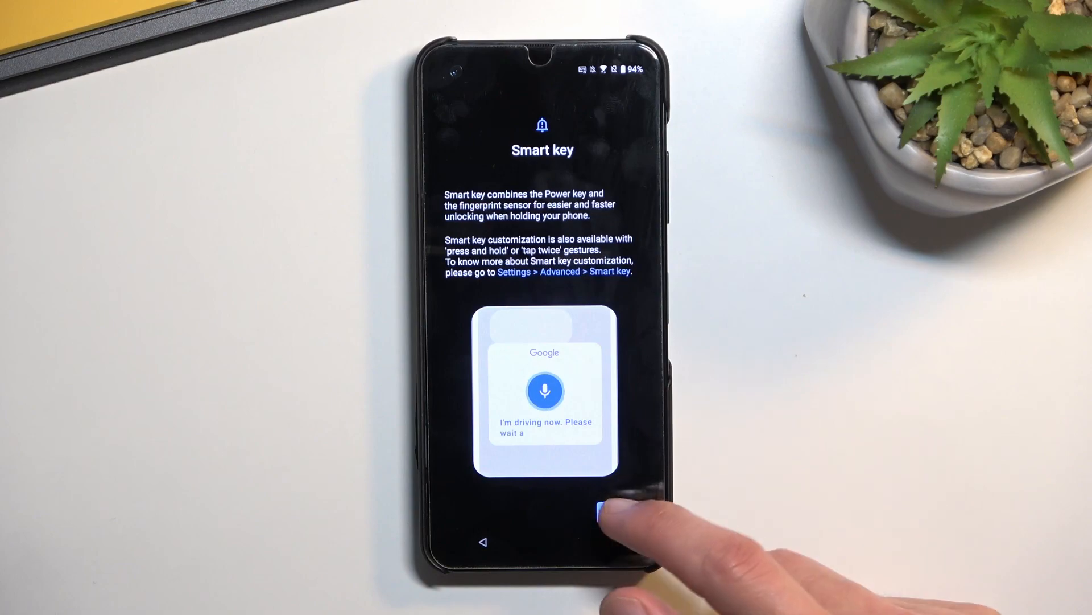
{"action": "left_click", "coordinate": [617, 512]}
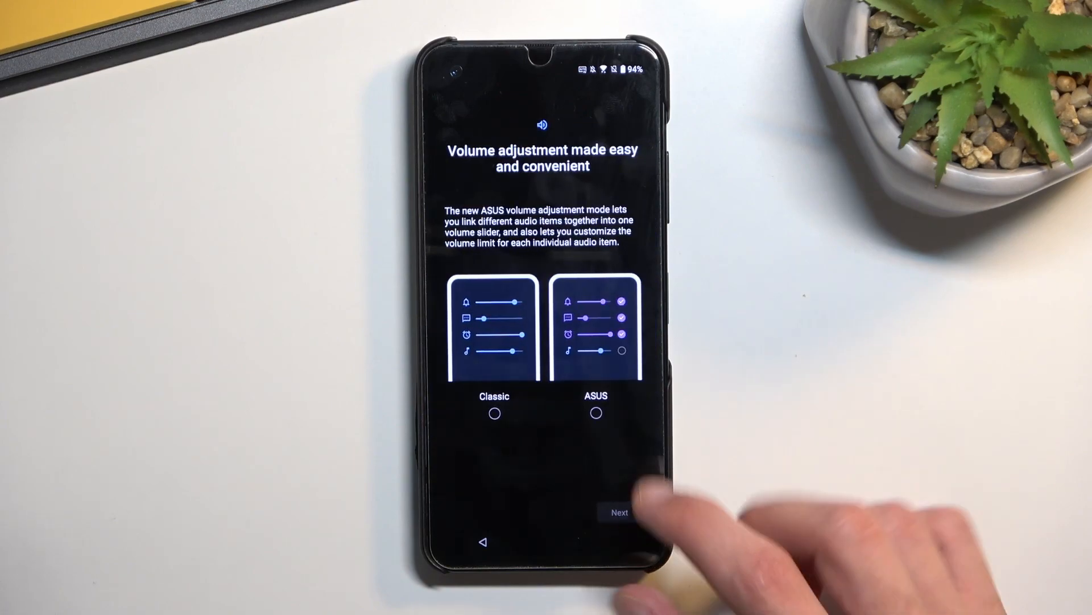
{"action": "left_click", "coordinate": [595, 412]}
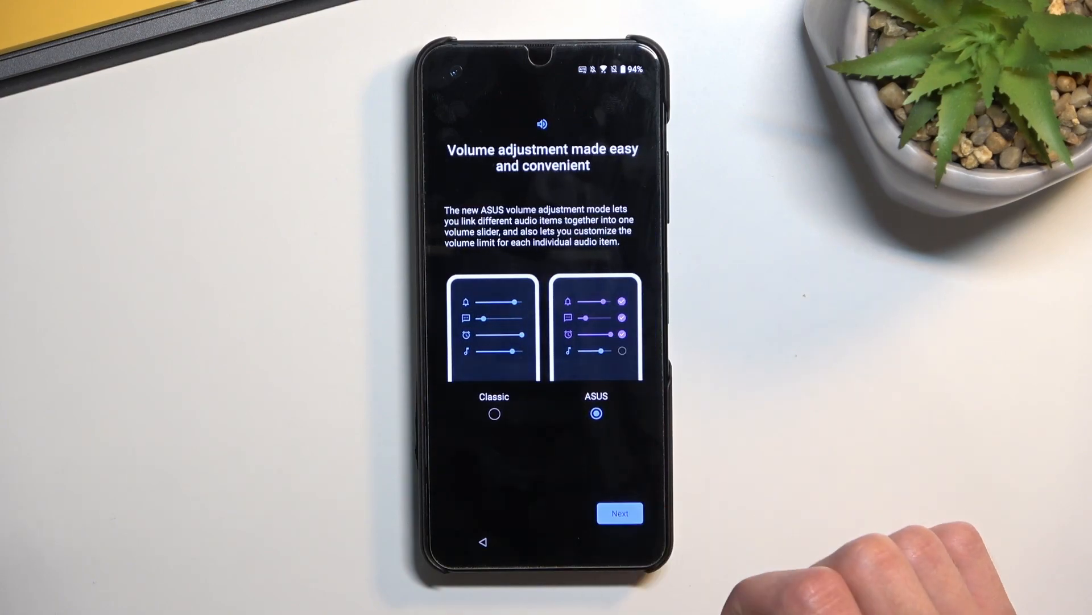
{"action": "left_click", "coordinate": [619, 513]}
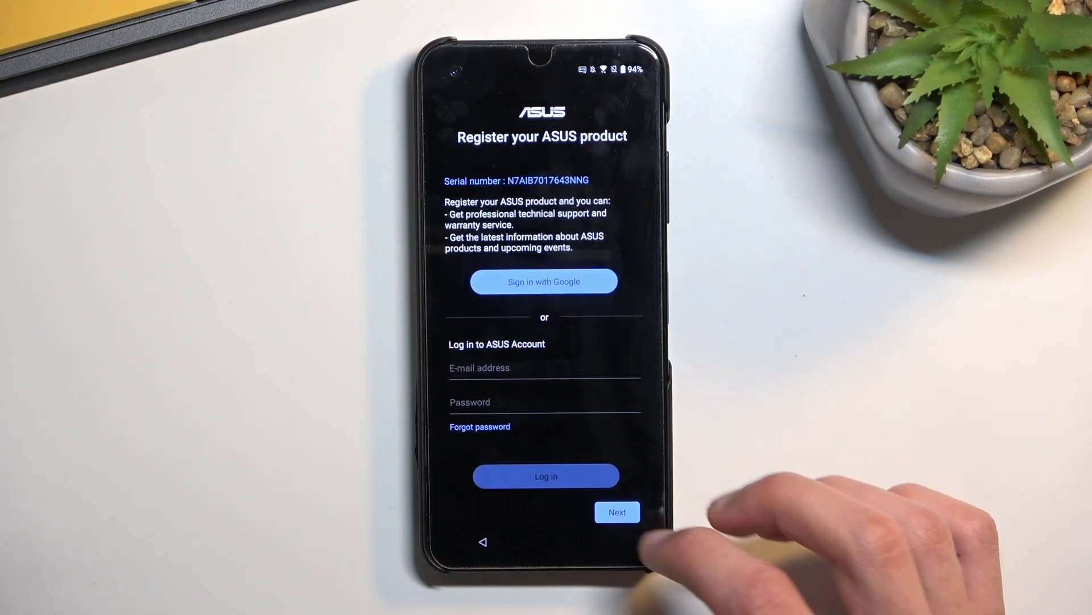
{"action": "left_click", "coordinate": [617, 511]}
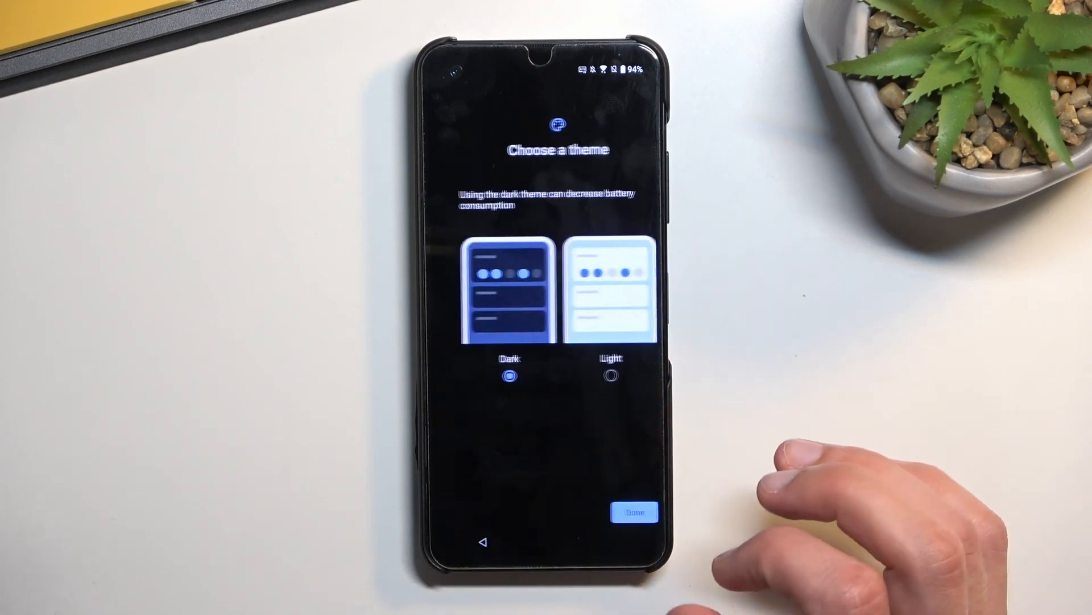
{"action": "left_click", "coordinate": [634, 511]}
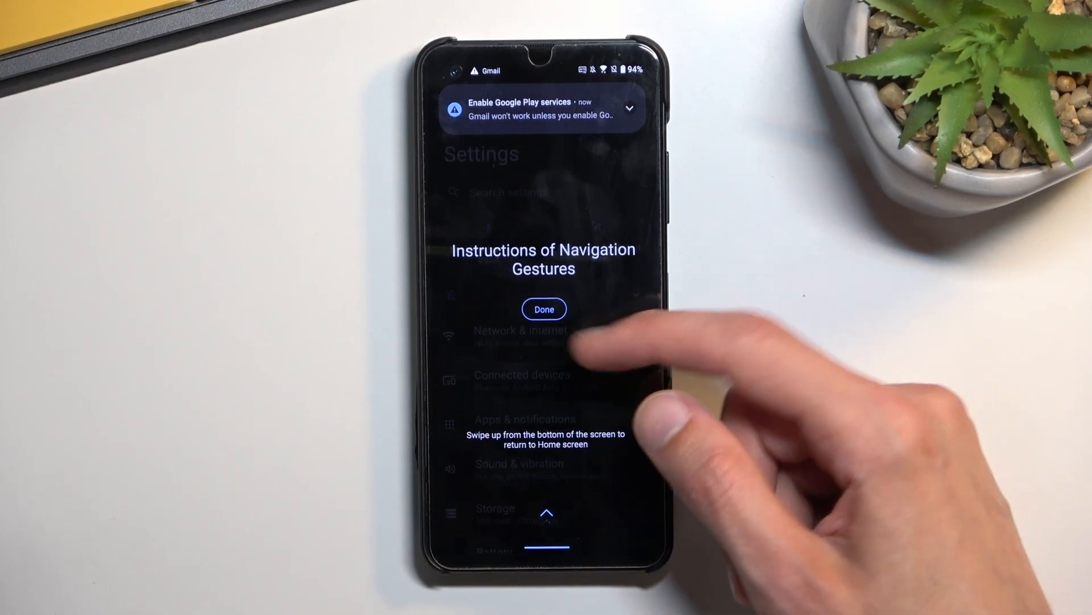
Dismiss the navigation gesture instructions and open Settings from the Google Play services required notice.
{"action": "left_click", "coordinate": [544, 309]}
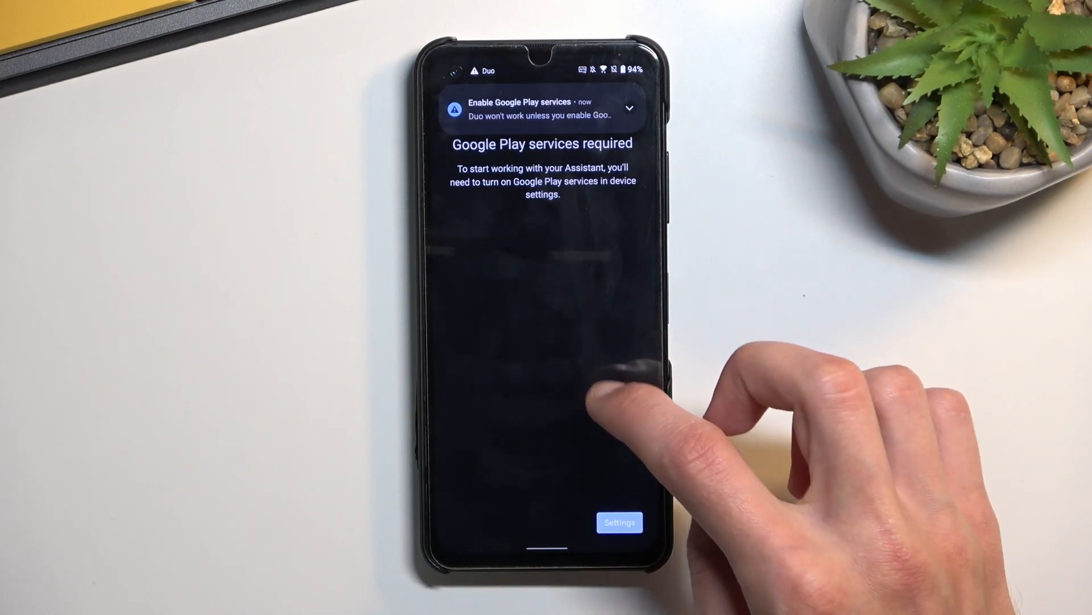
{"action": "mouse_move", "coordinate": [614, 348]}
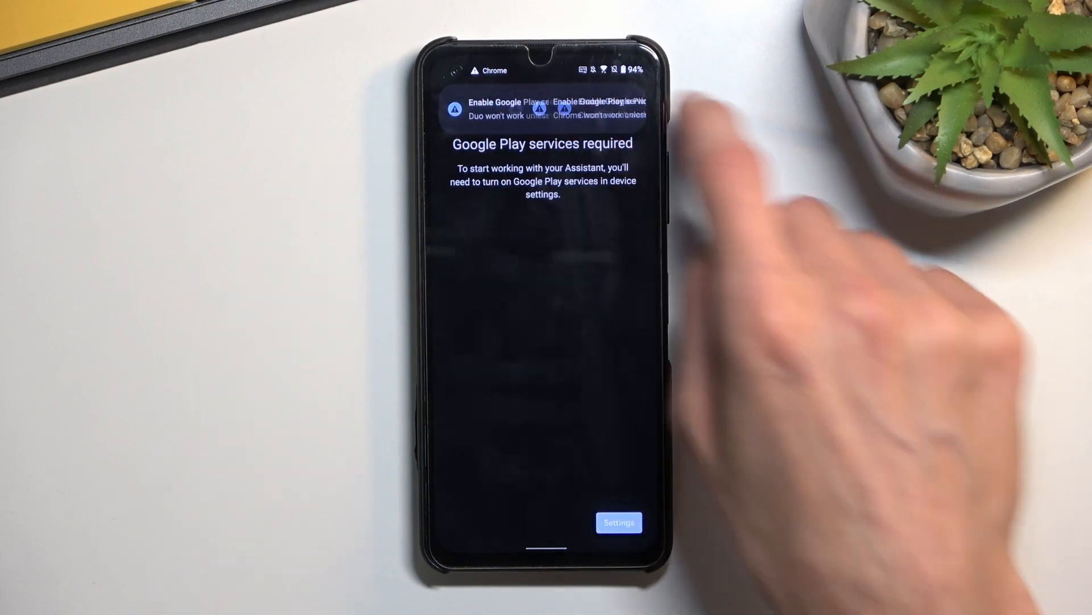
{"action": "left_click", "coordinate": [619, 523]}
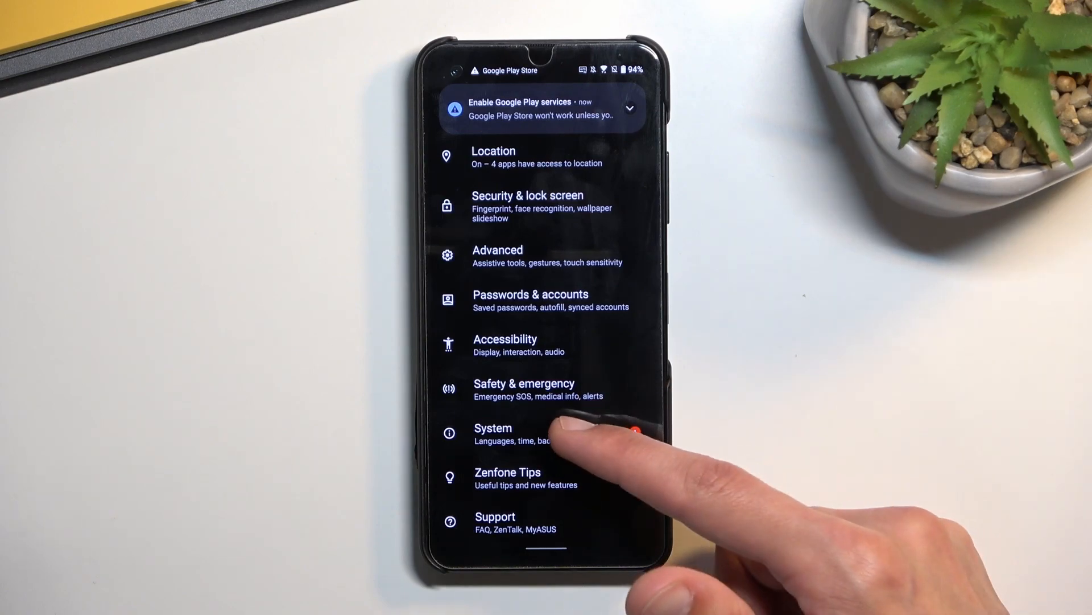
Erase all data via System > Reset options, confirming the factory reset of personal data and apps.
{"action": "left_click", "coordinate": [493, 434]}
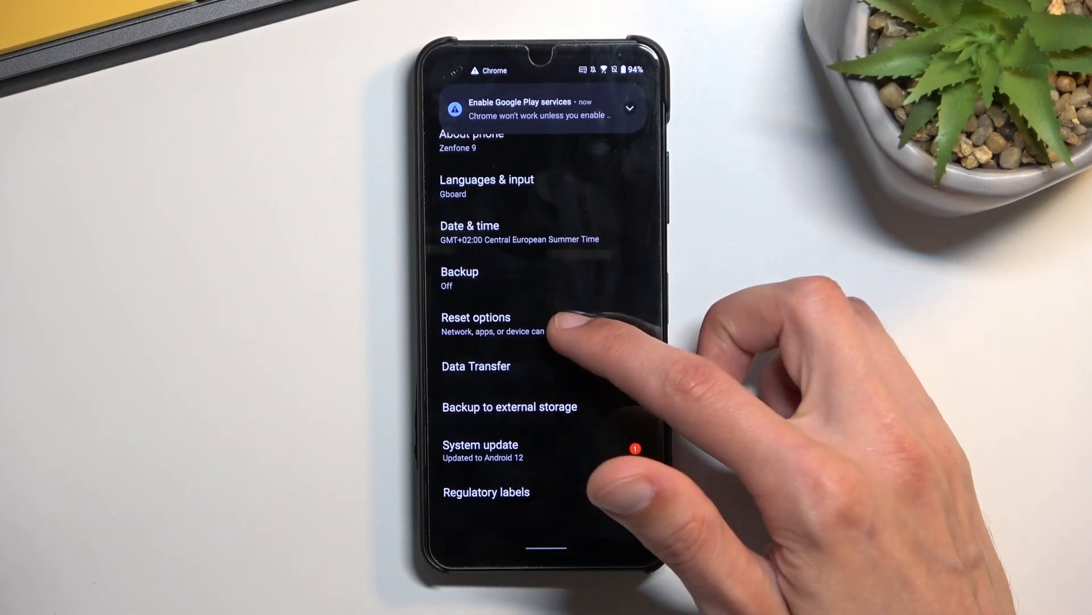
{"action": "left_click", "coordinate": [493, 324]}
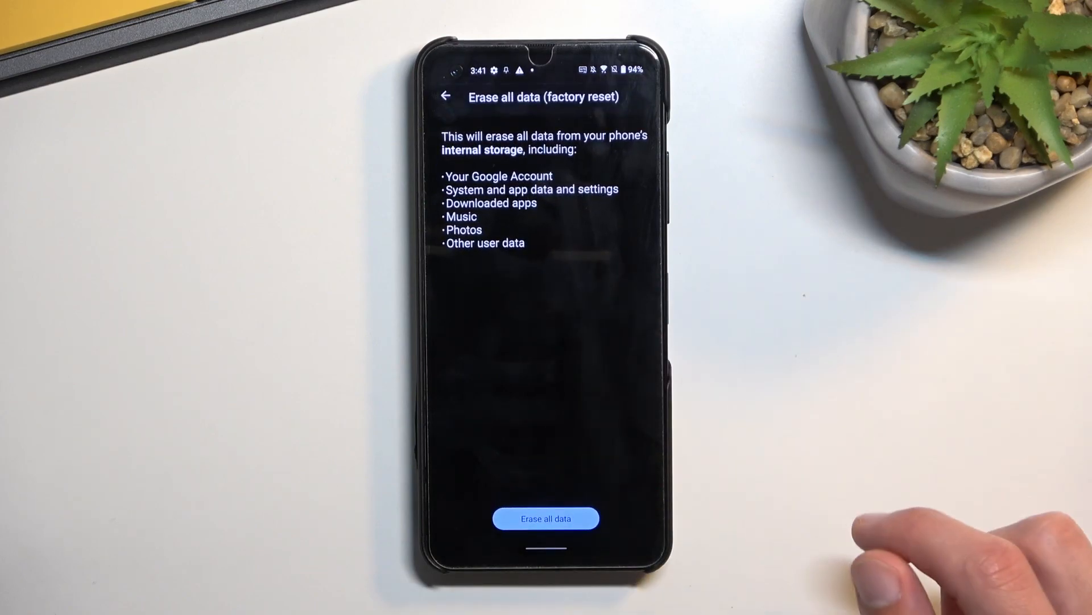
{"action": "left_click", "coordinate": [545, 518]}
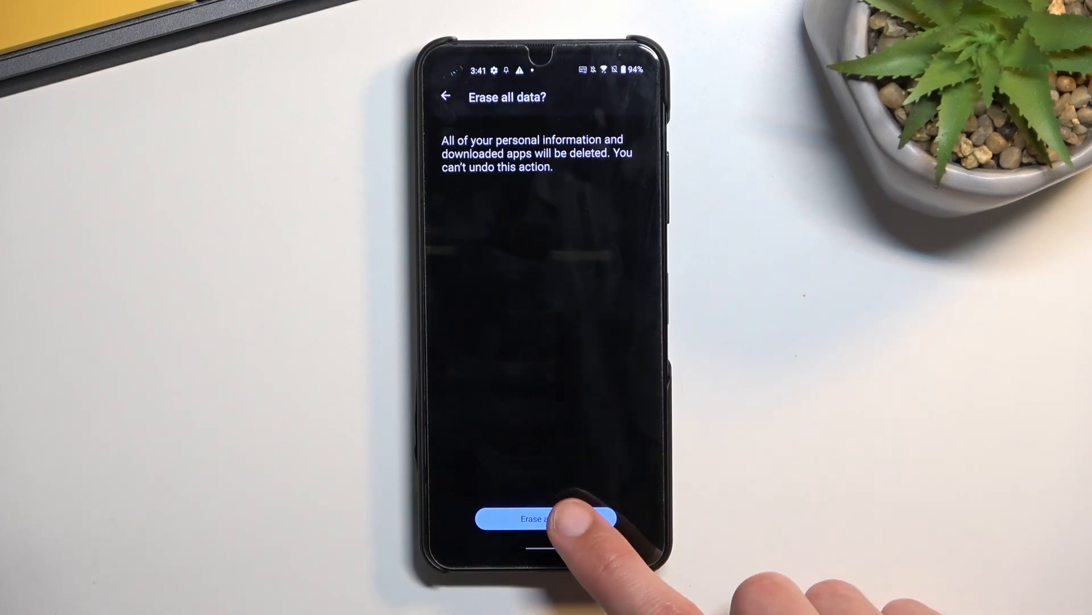
{"action": "left_click", "coordinate": [545, 519]}
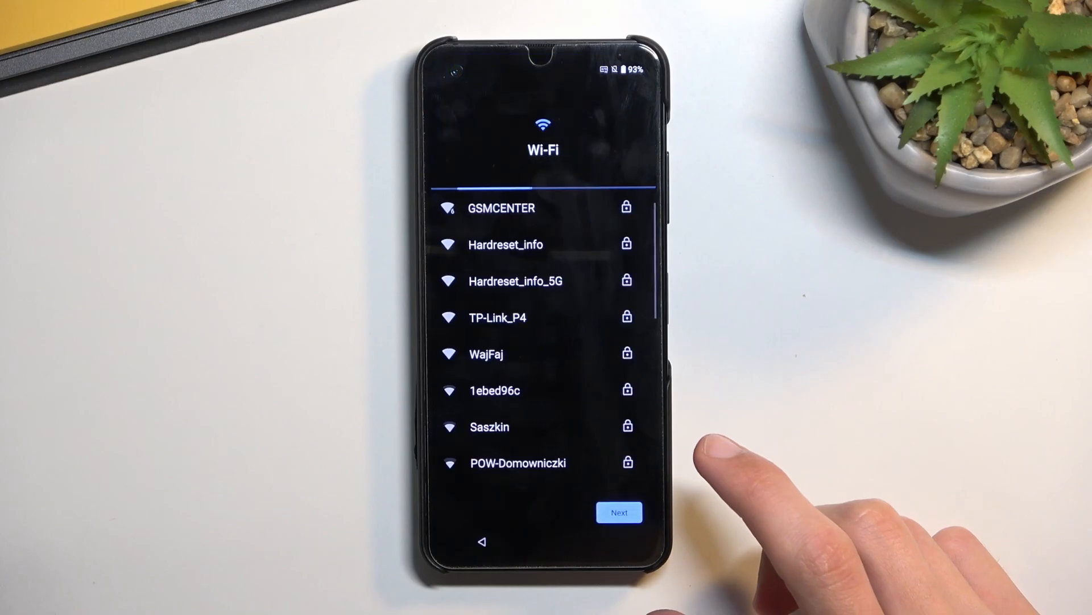
Continue without Wi-Fi, accept the EULA, review privacy terms, confirm age over 16 and accept Google services.
{"action": "left_click", "coordinate": [619, 512]}
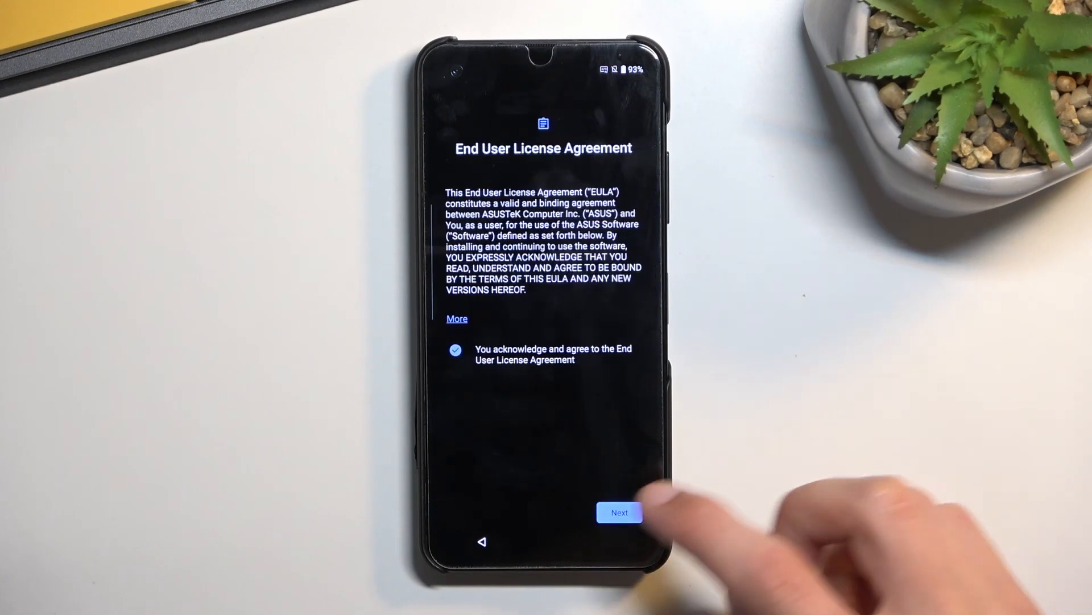
{"action": "left_click", "coordinate": [619, 512]}
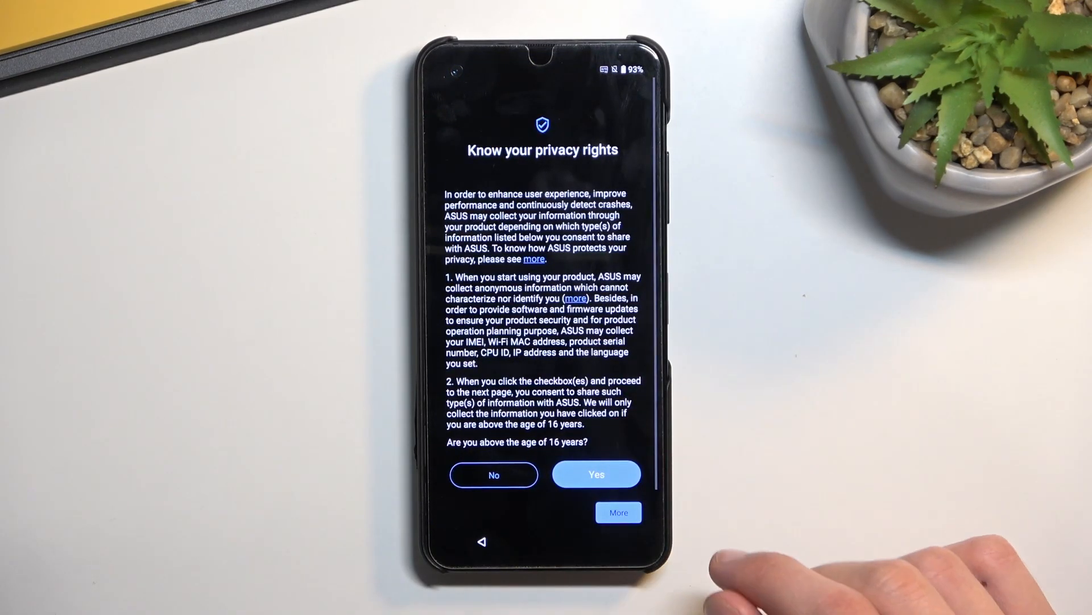
{"action": "left_click", "coordinate": [595, 473]}
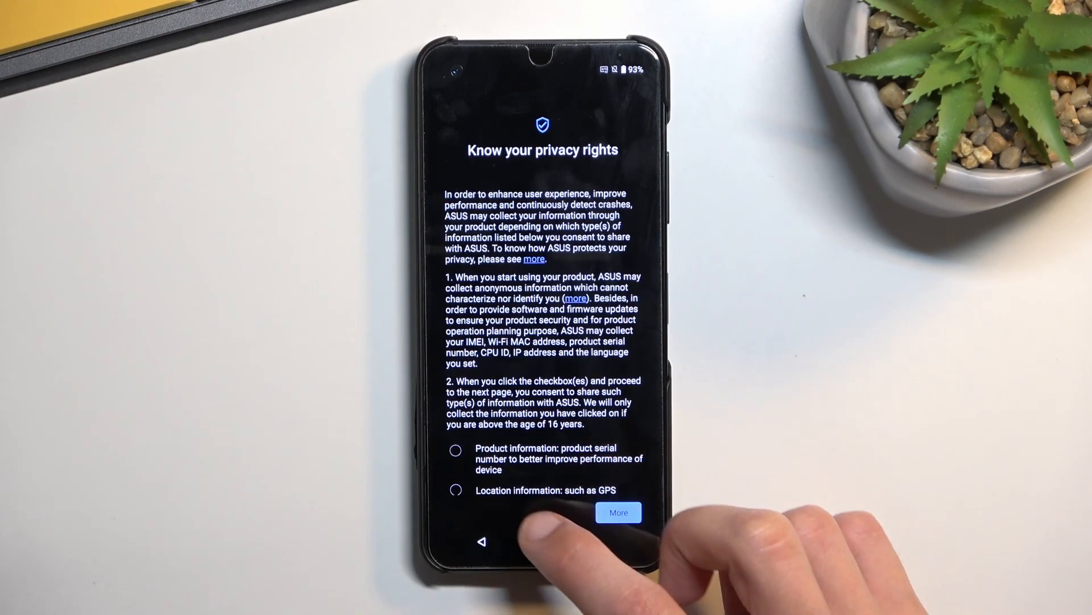
{"action": "left_click", "coordinate": [618, 512]}
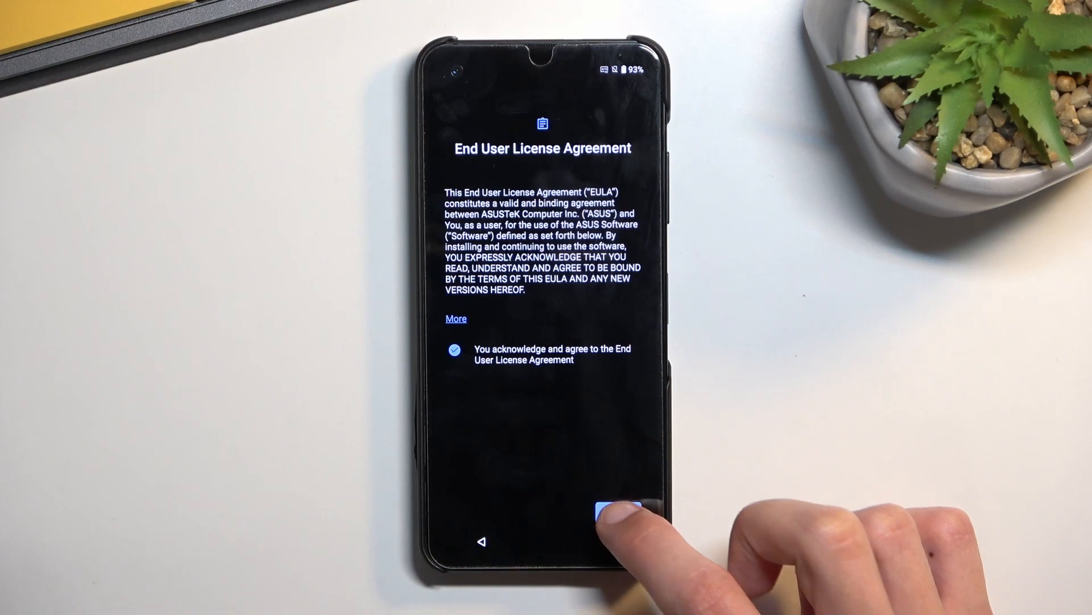
{"action": "left_click", "coordinate": [610, 502]}
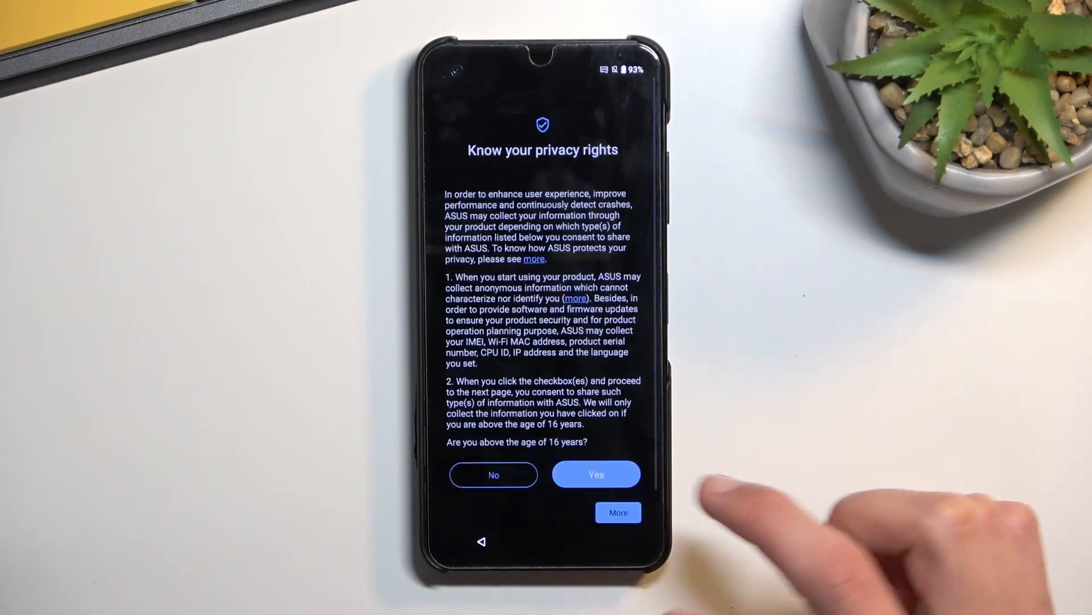
{"action": "left_click", "coordinate": [595, 474]}
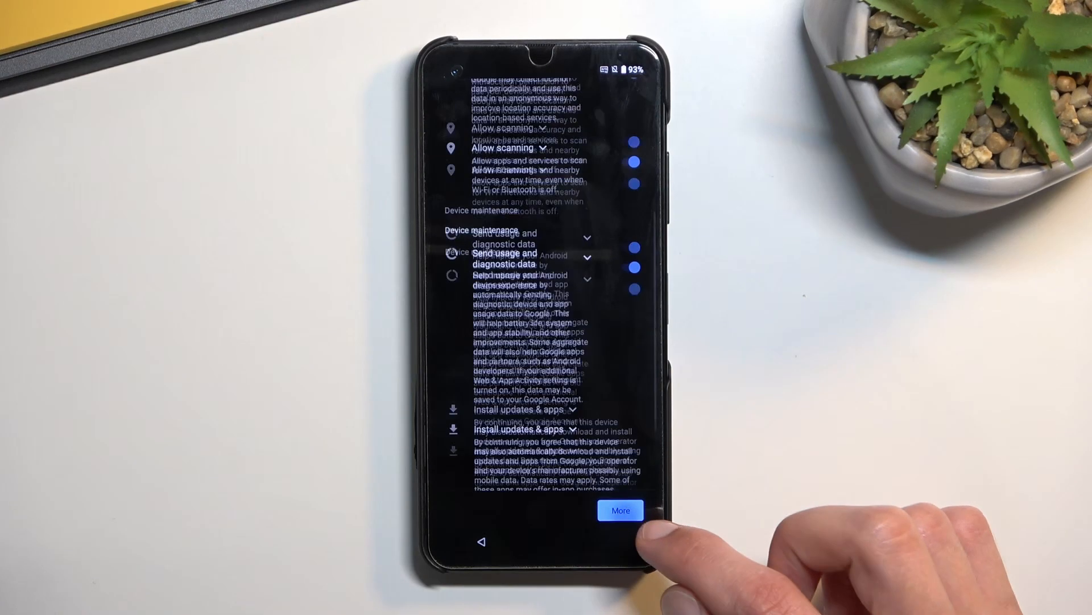
{"action": "left_click", "coordinate": [619, 510]}
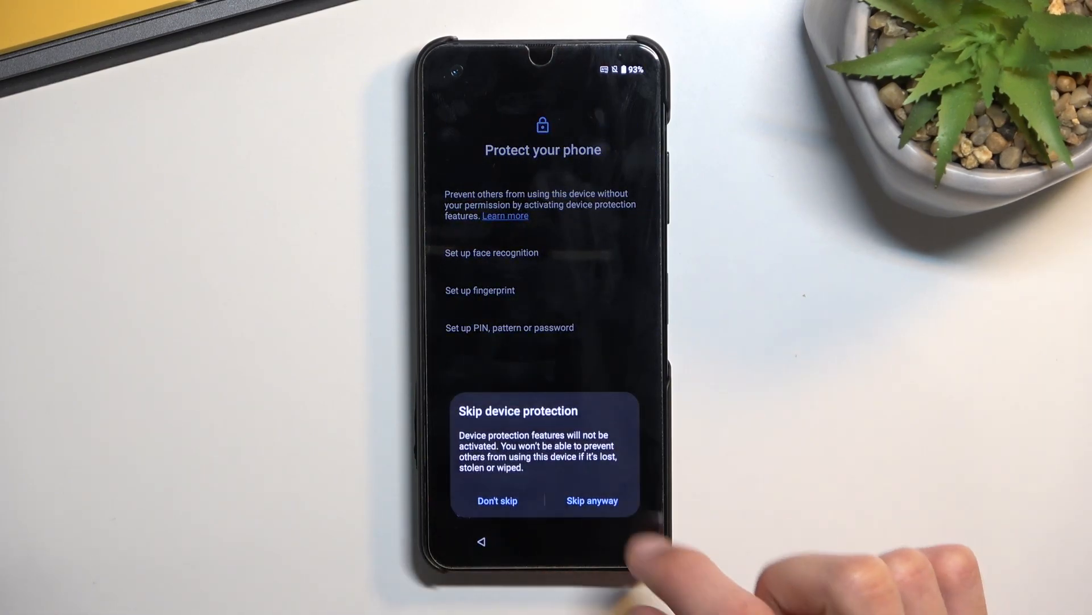
Skip device protection, pass Smart key and volume mode, skip ASUS Data Transfer and keep the dark theme.
{"action": "left_click", "coordinate": [592, 501]}
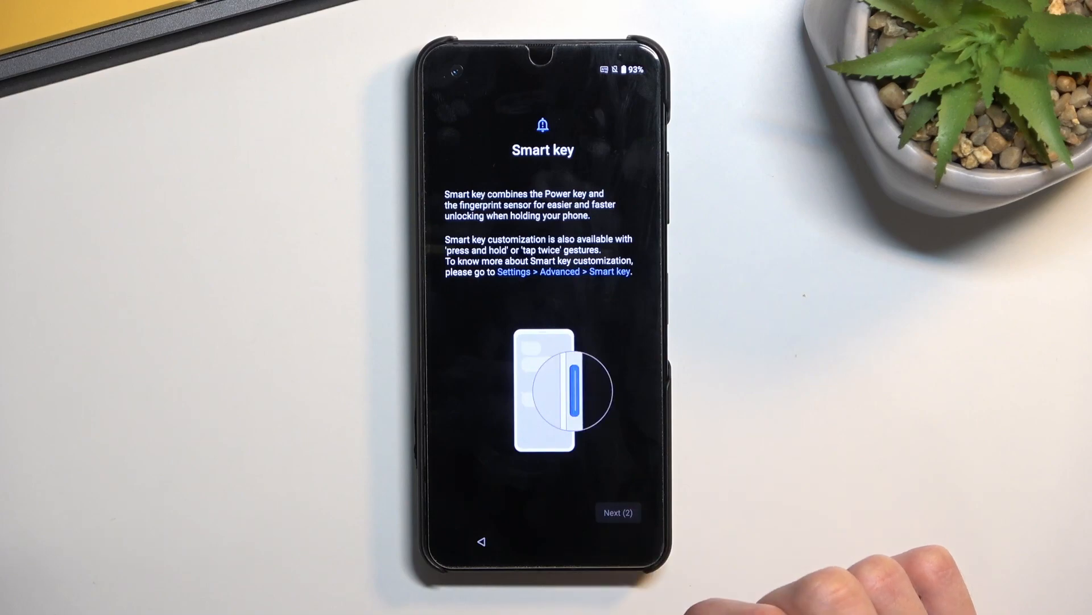
{"action": "left_click", "coordinate": [618, 512]}
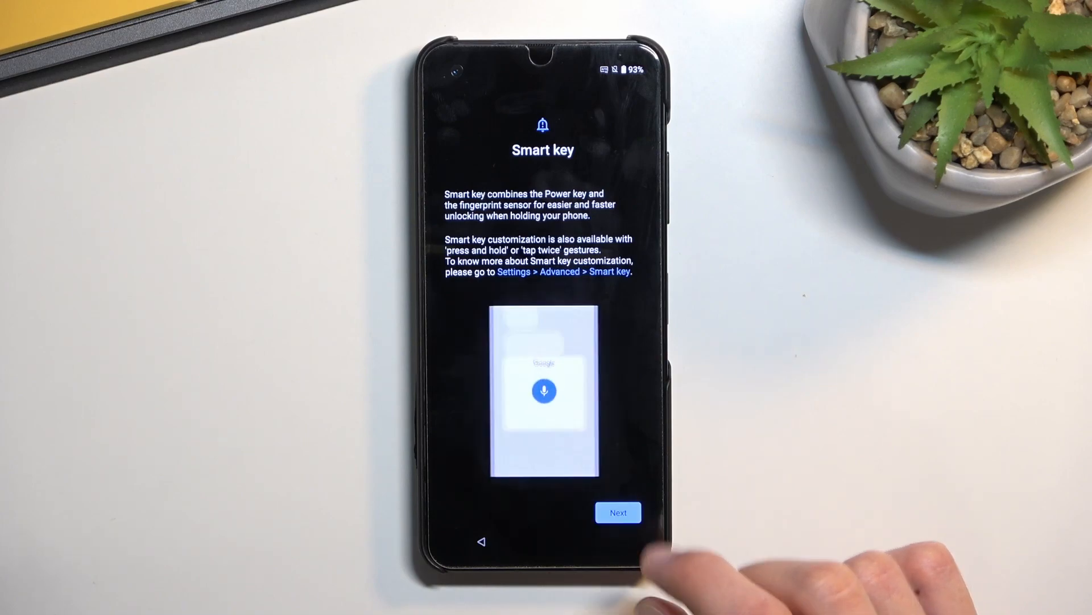
{"action": "left_click", "coordinate": [618, 512]}
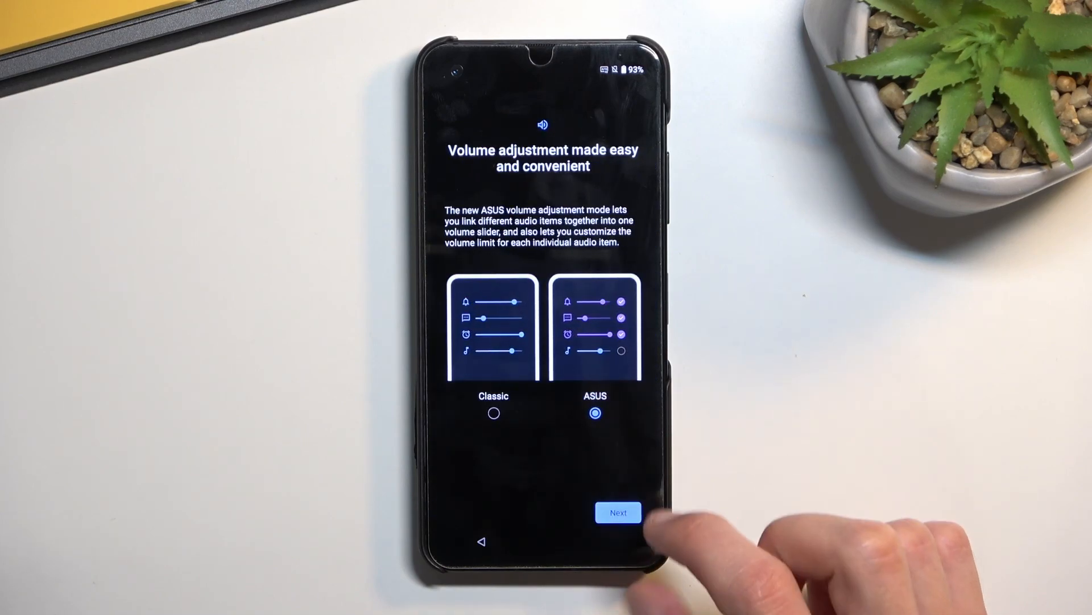
{"action": "left_click", "coordinate": [617, 512]}
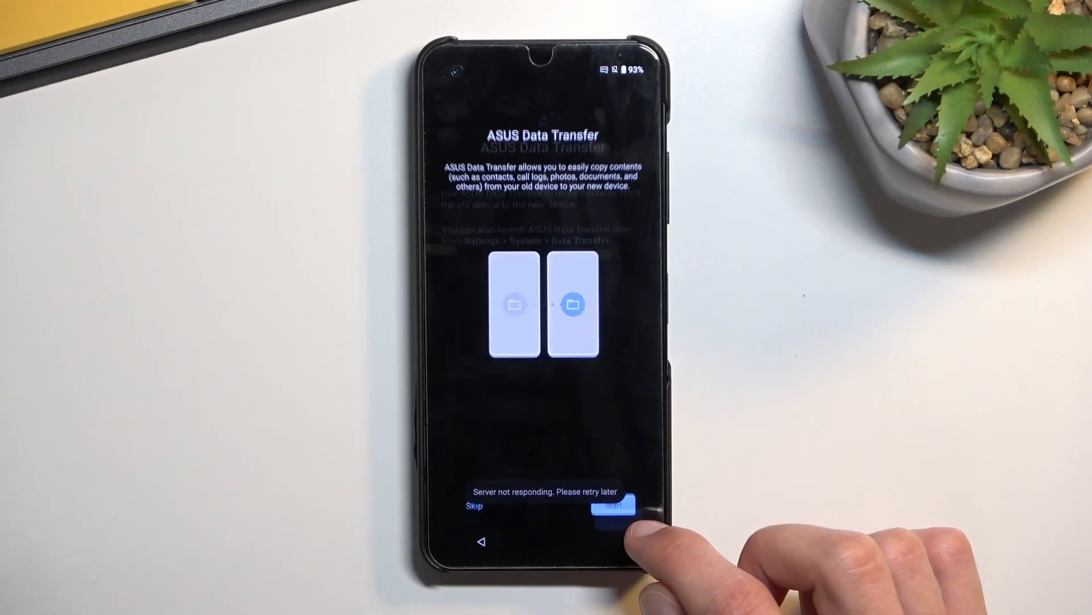
{"action": "left_click", "coordinate": [612, 503]}
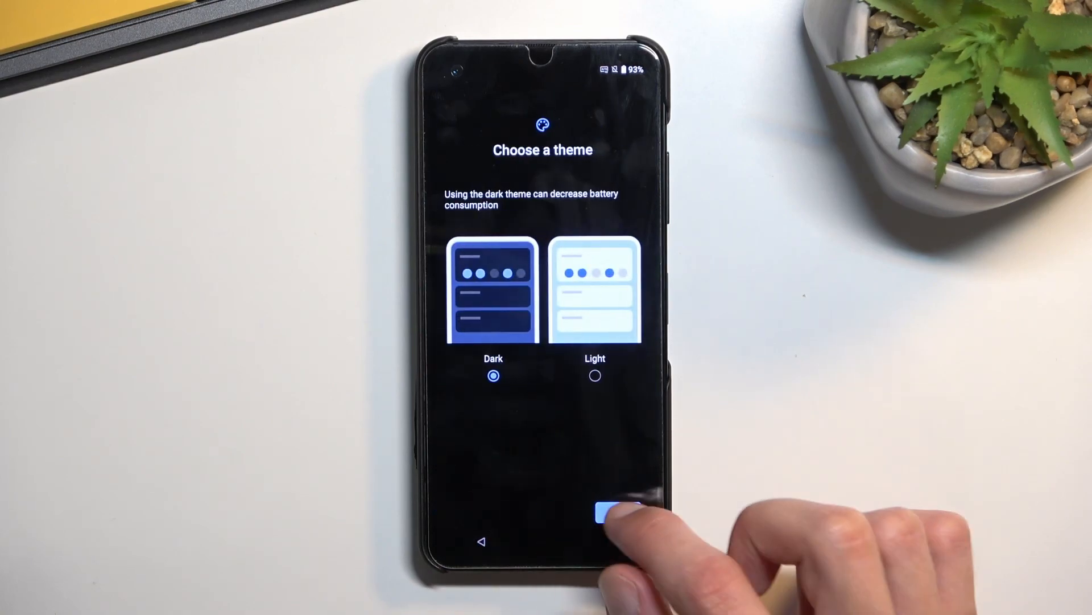
{"action": "left_click", "coordinate": [607, 512]}
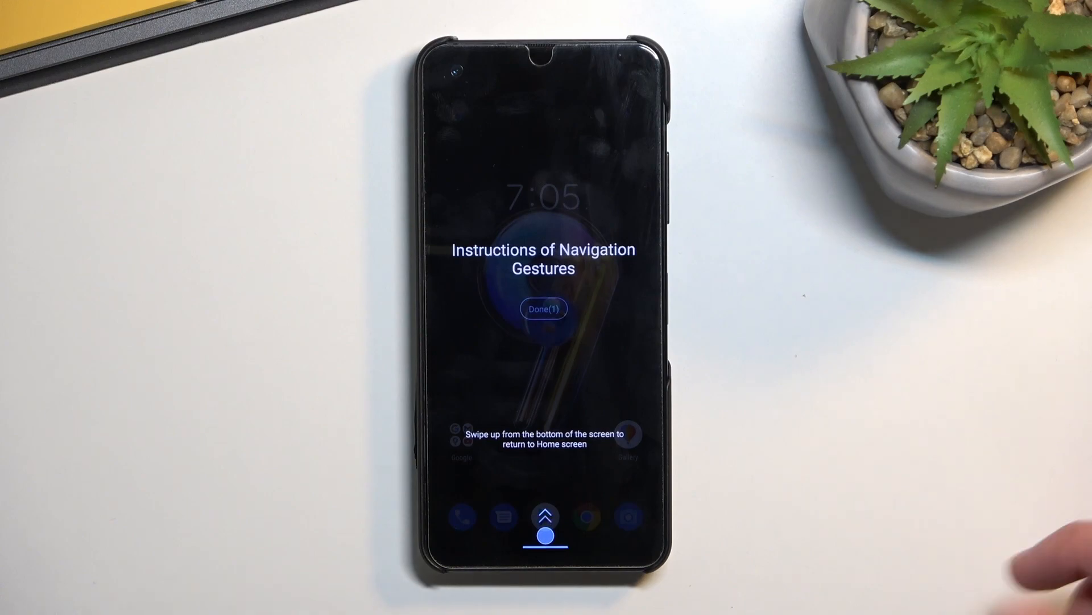
Dismiss the navigation gestures instructions and skip the one-handed mode tutorial.
{"action": "left_click", "coordinate": [545, 309]}
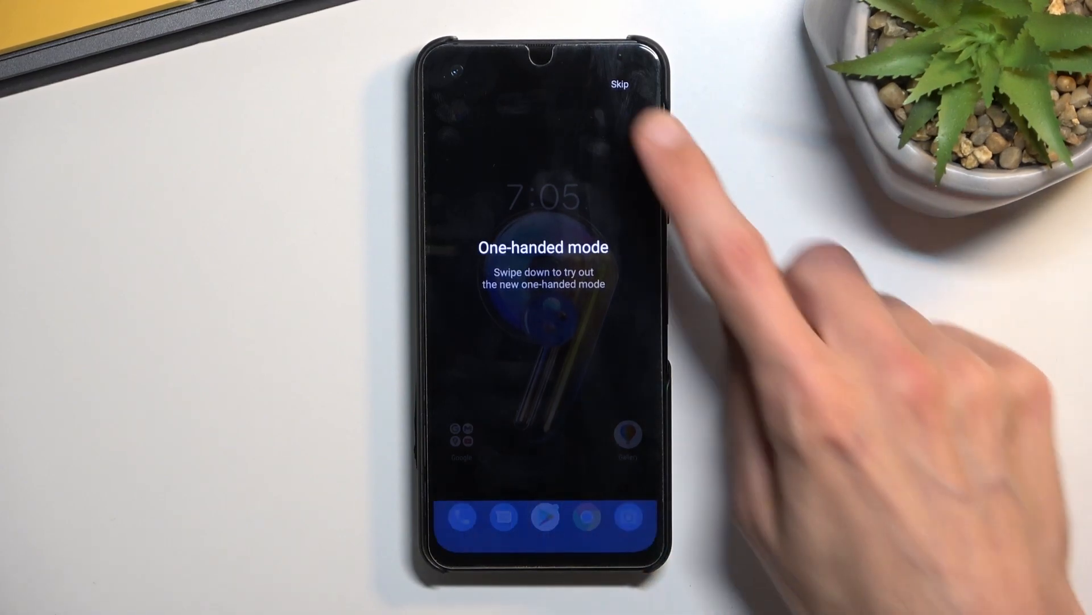
{"action": "mouse_move", "coordinate": [641, 153]}
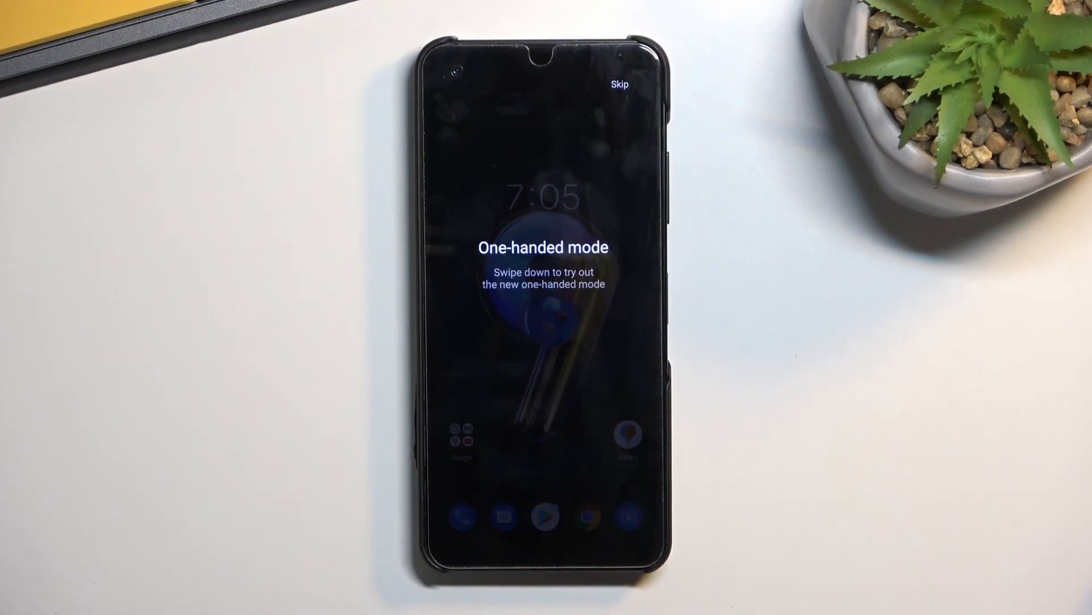
{"action": "left_click", "coordinate": [619, 83]}
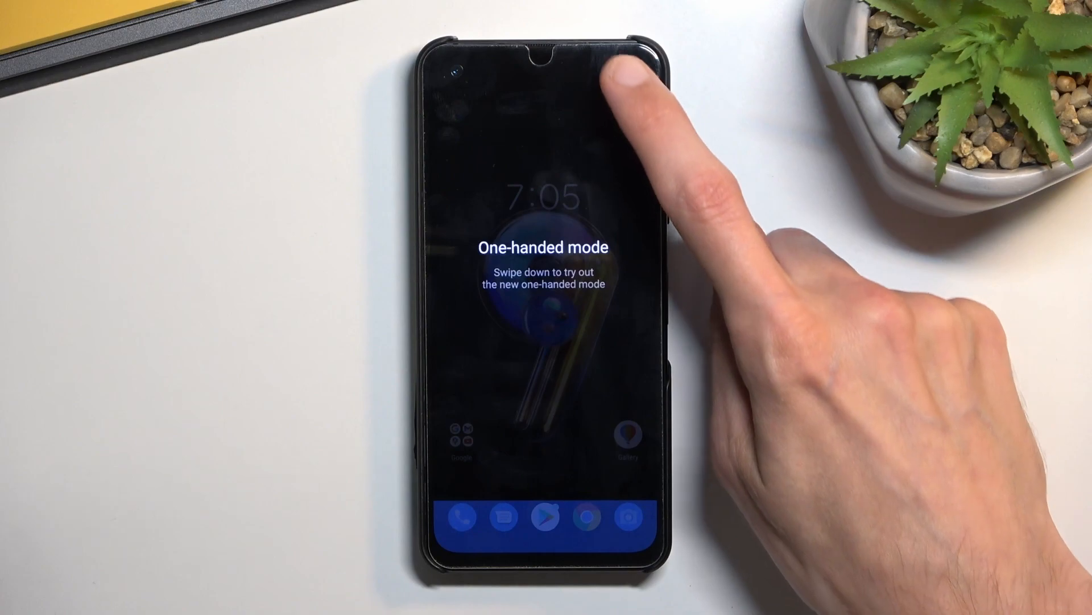